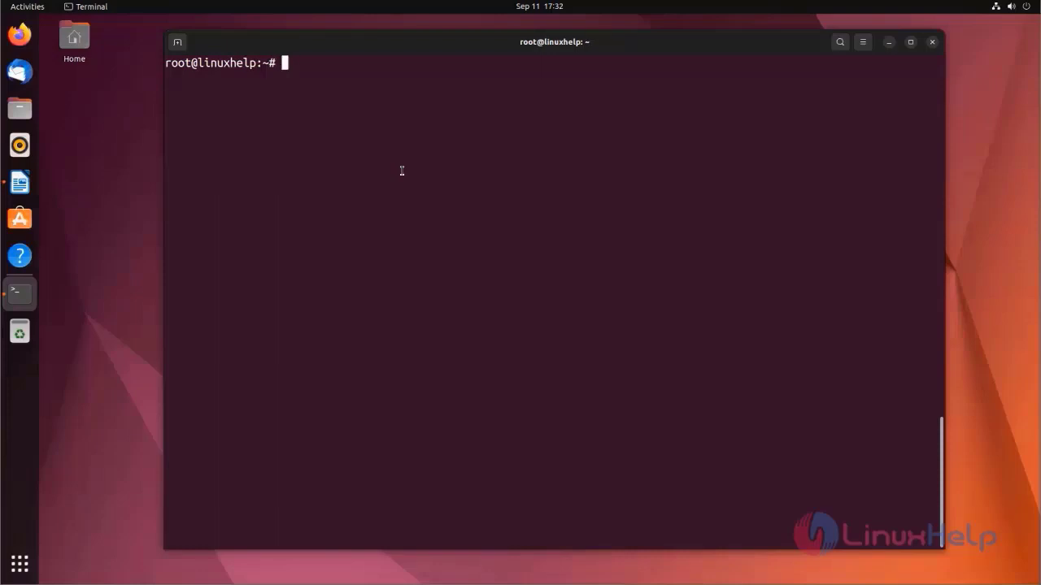
Step: Run lsb_release -a to show the installed release, Ubuntu 22.04.3 LTS (jammy)
text(lsb_release)
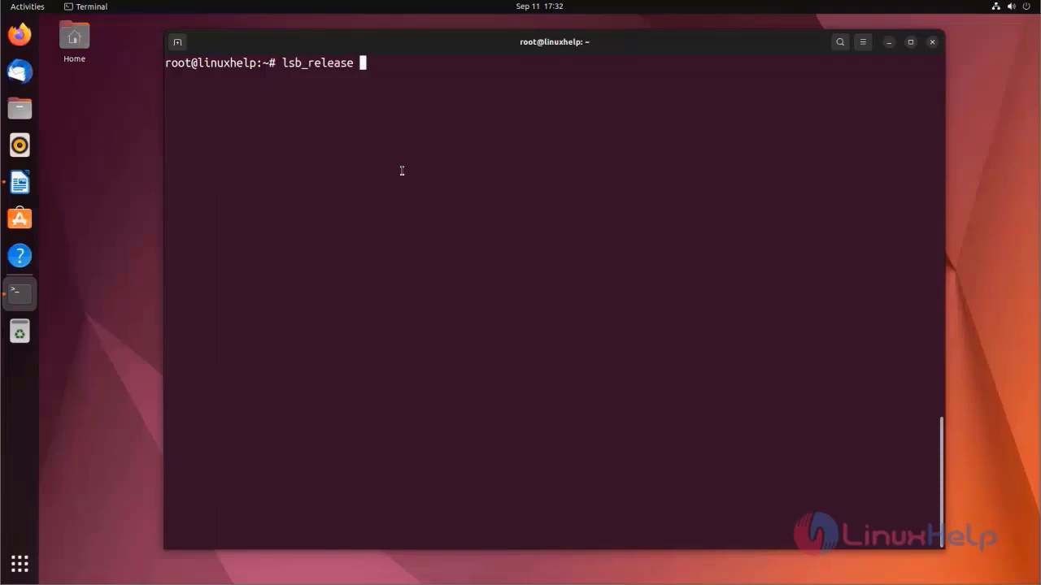
key(Return)
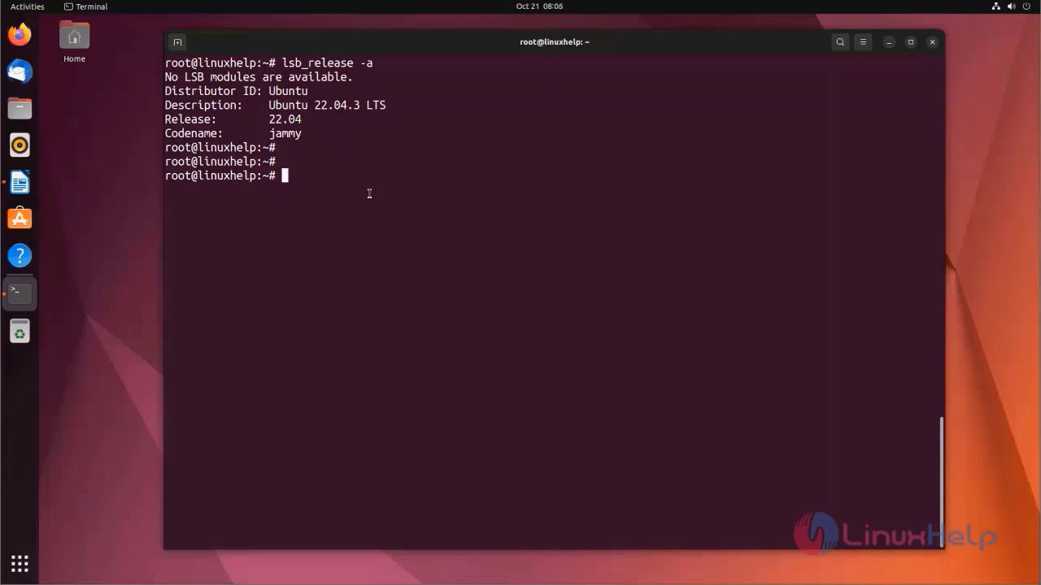
mouse_move(379, 192)
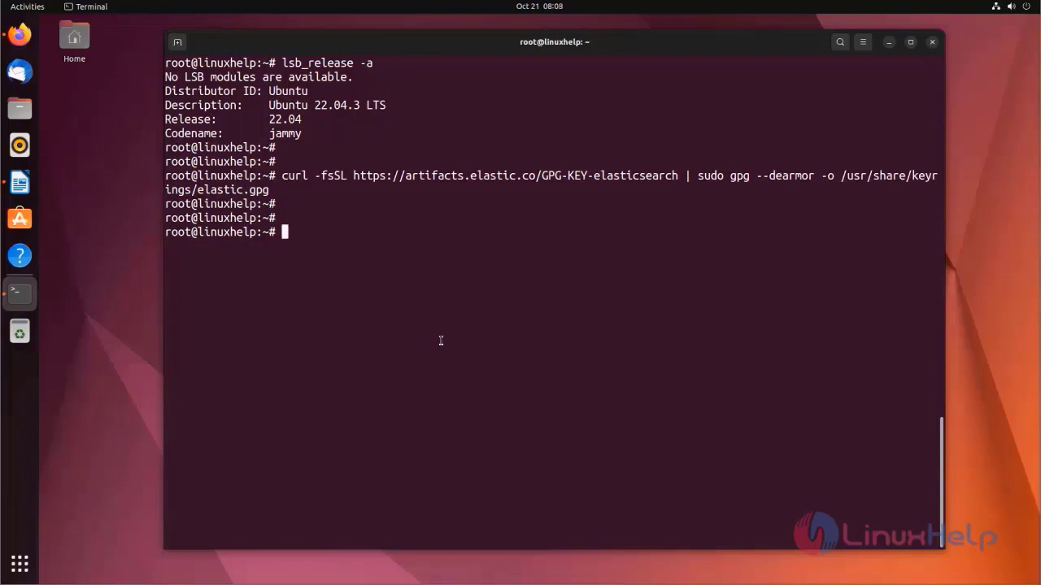
mouse_move(372, 287)
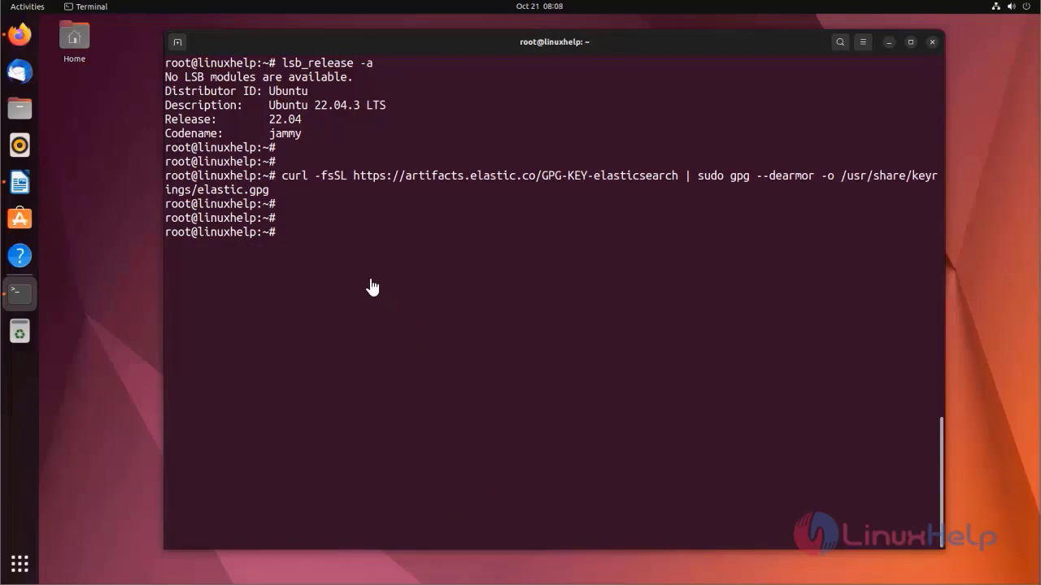
Step: Append the Elastic 7.x apt repository line to /etc/apt/sources.list.d/elastic-7.x.list via sudo tee
text(echo "deb [signed-by=/usr/share/keyrings/elastic.gpg] https://artifacts.elastic.co/packages/7.x/apt stable main" | sudo tee -a /etc/apt/sources.list.d/elastic-7.x.list)
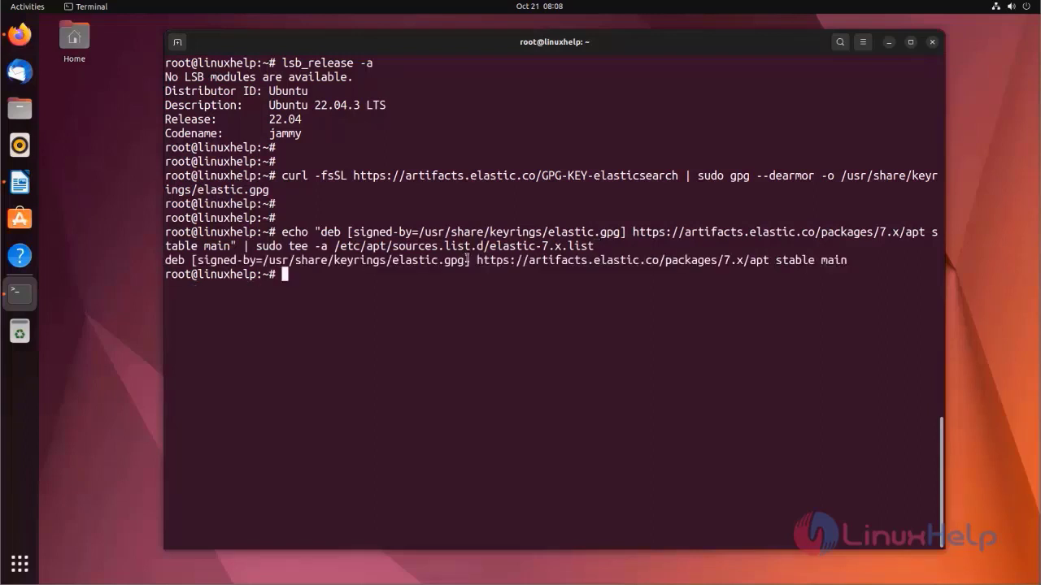
key(Return)
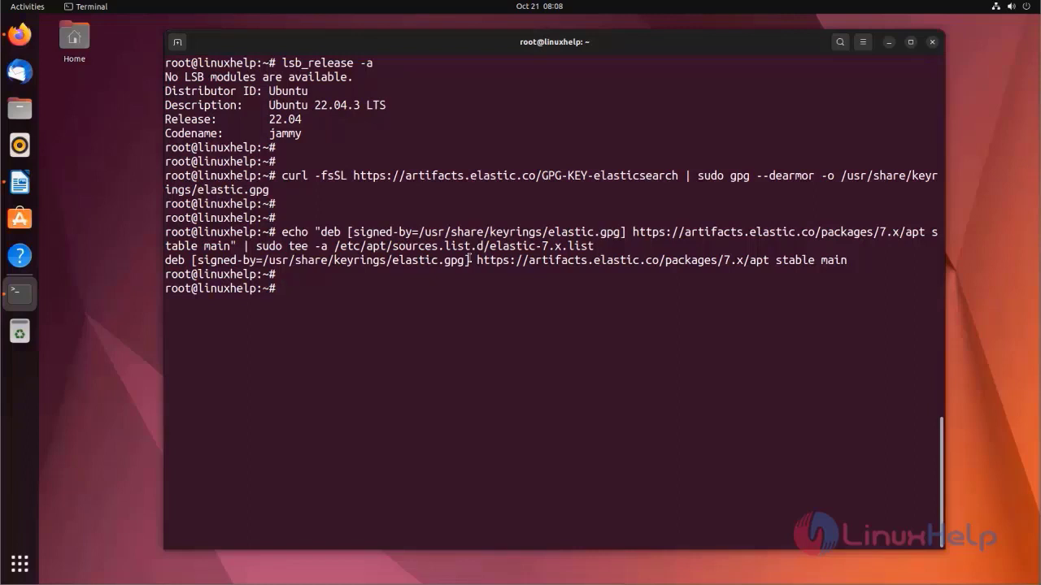
Step: Run apt update to refresh the package lists, reporting 91 upgradable packages
text(apt)
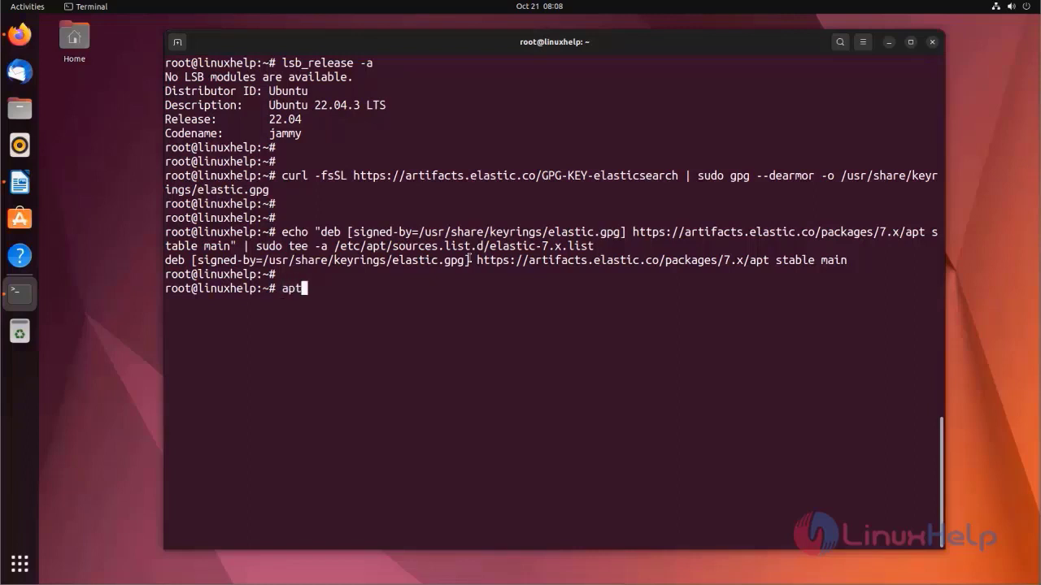
text(updat)
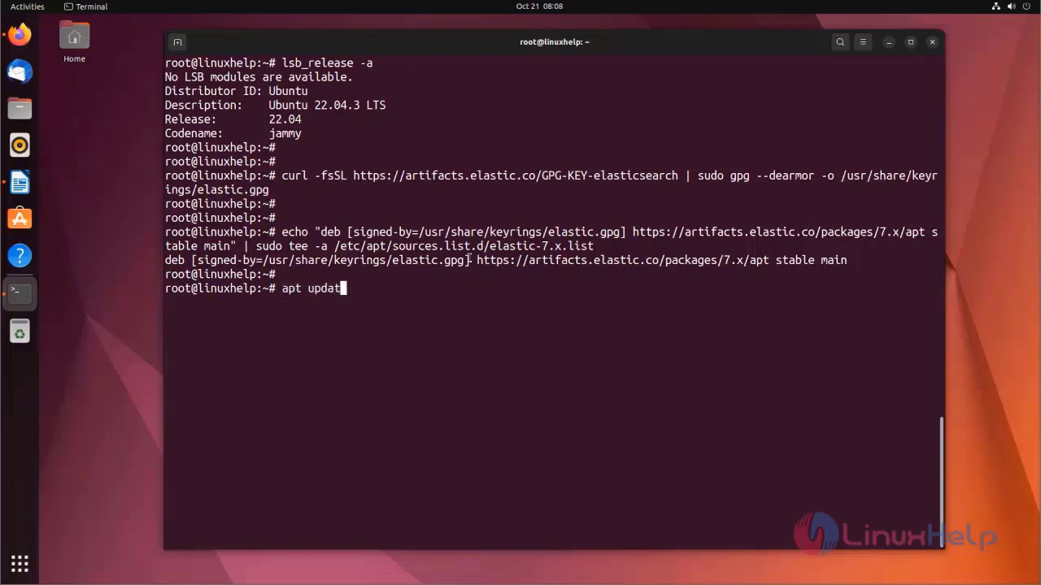
key(Return)
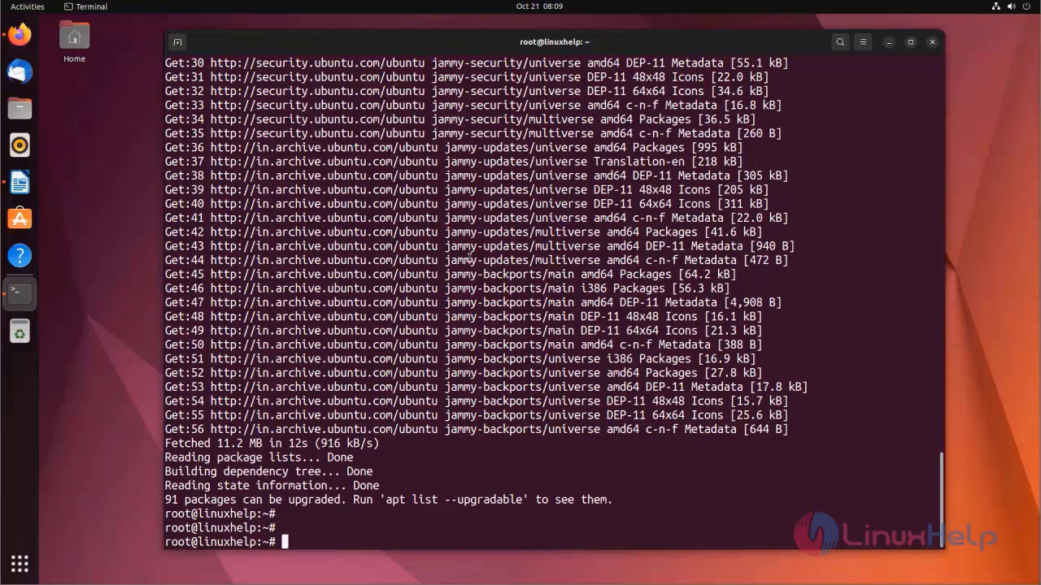
Step: Install Elasticsearch 7.17.14 with apt install elasticsearch, creating its keystore
text(apt install)
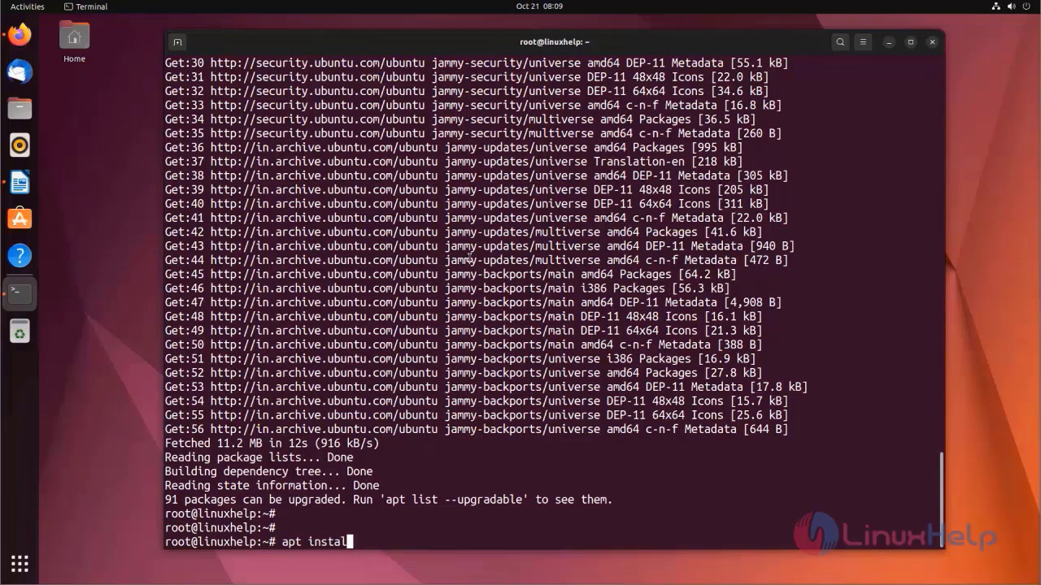
text(elas)
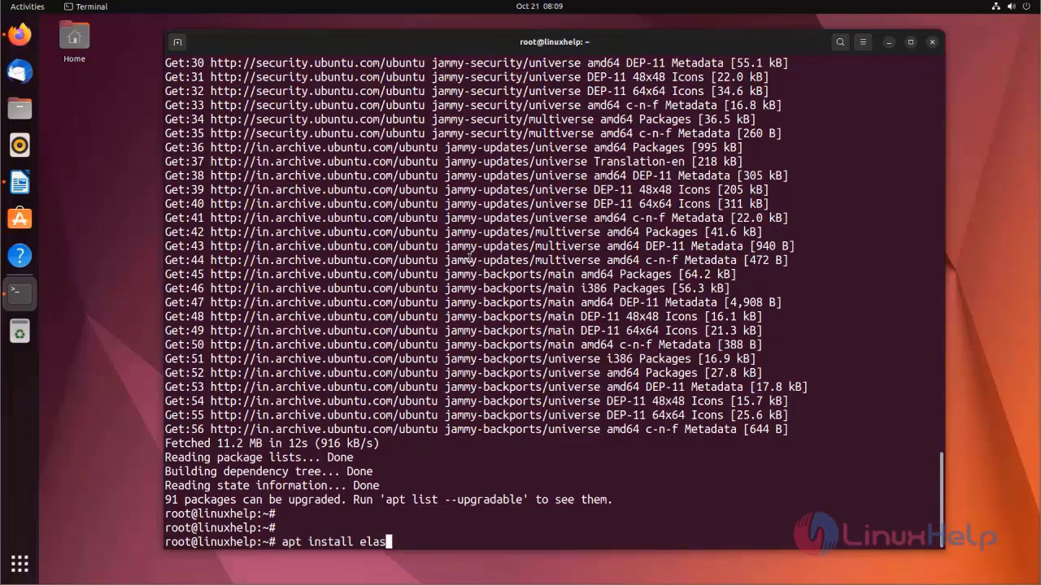
text(ticse)
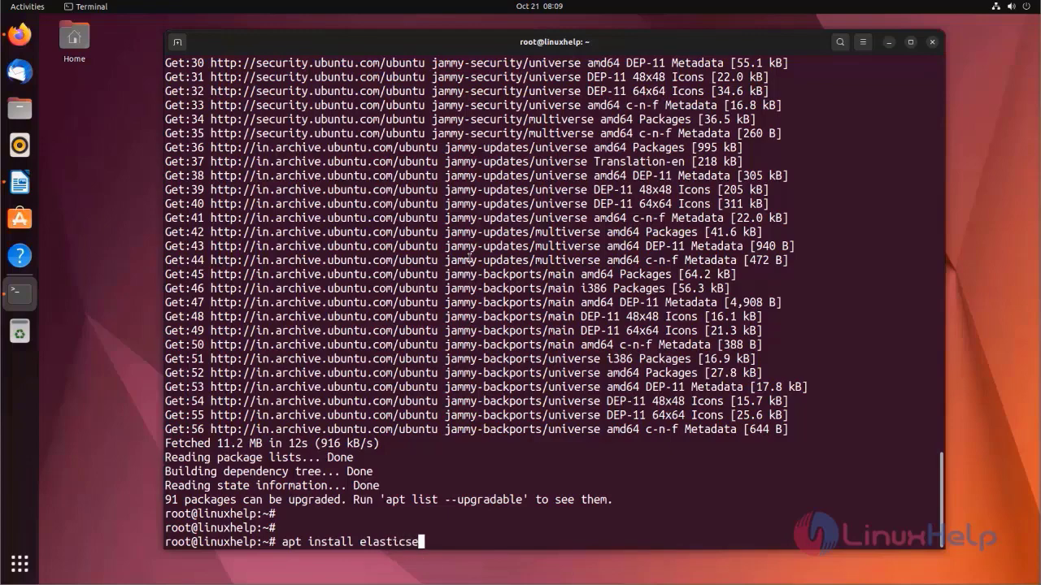
text(arch)
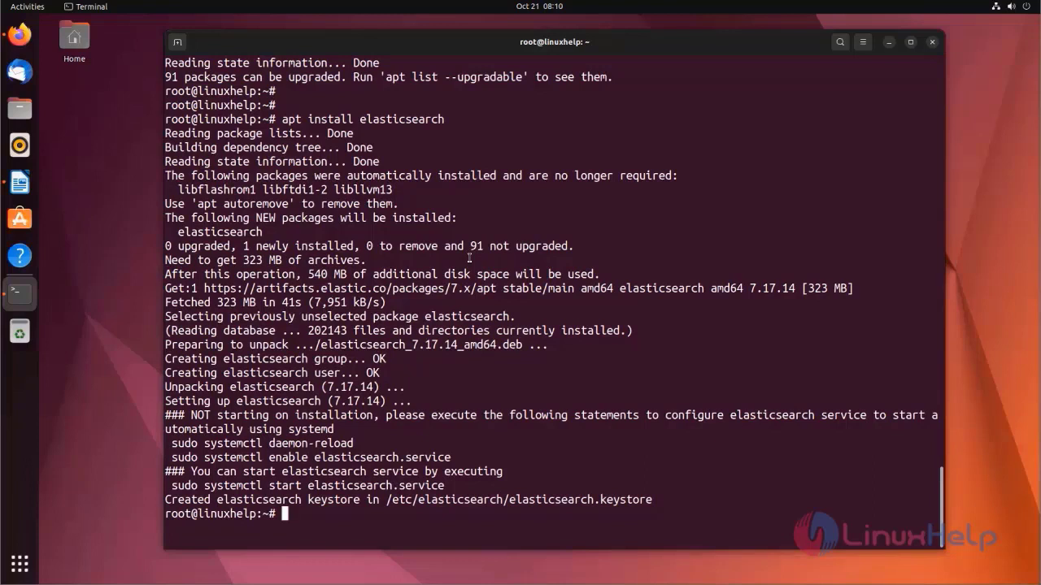
key(Return)
text(system)
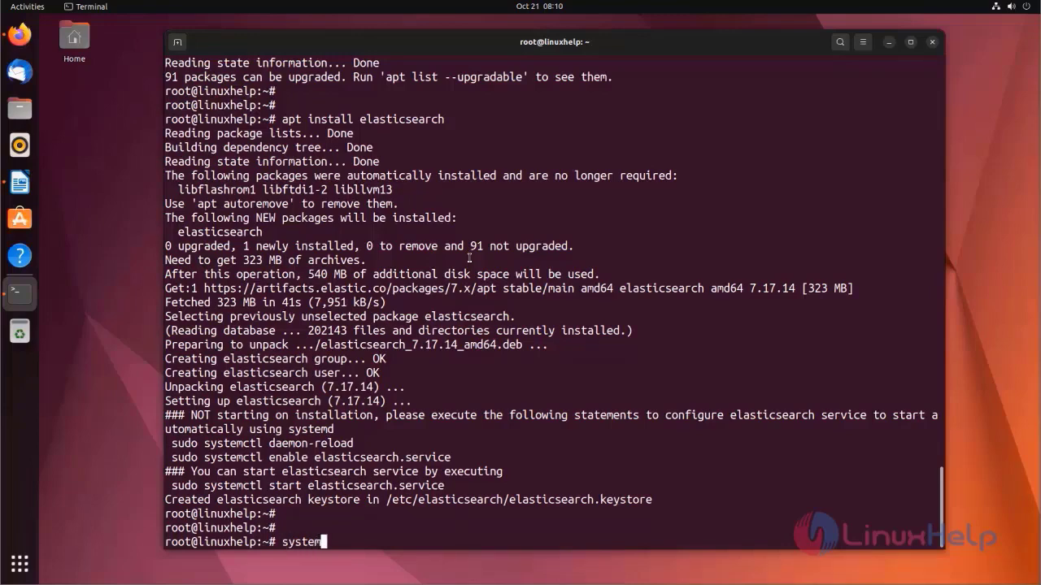
Step: Run systemctl daemon-reload so systemd recognises the new Elasticsearch service
text(ctl)
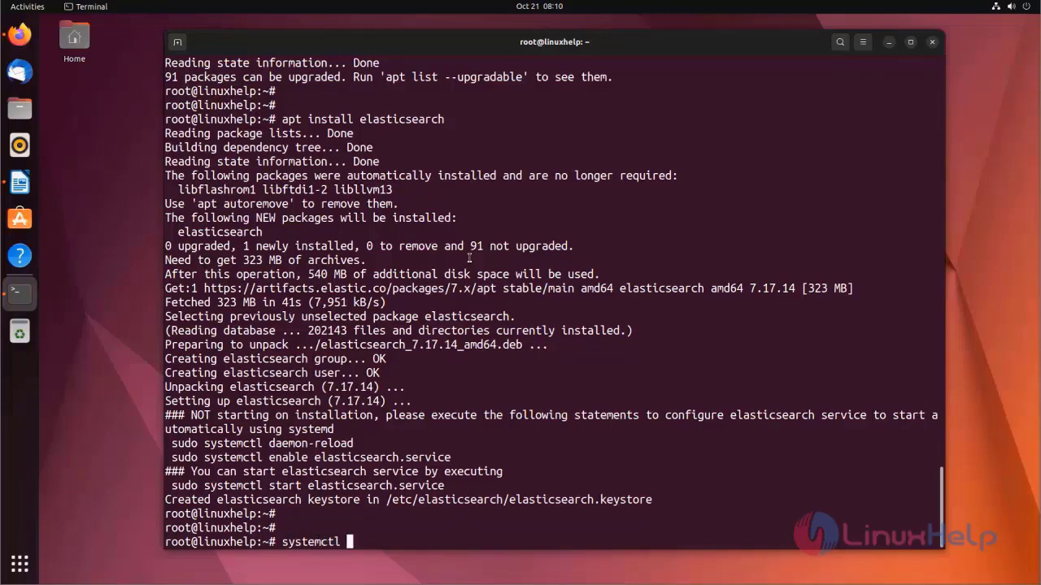
text(daemon)
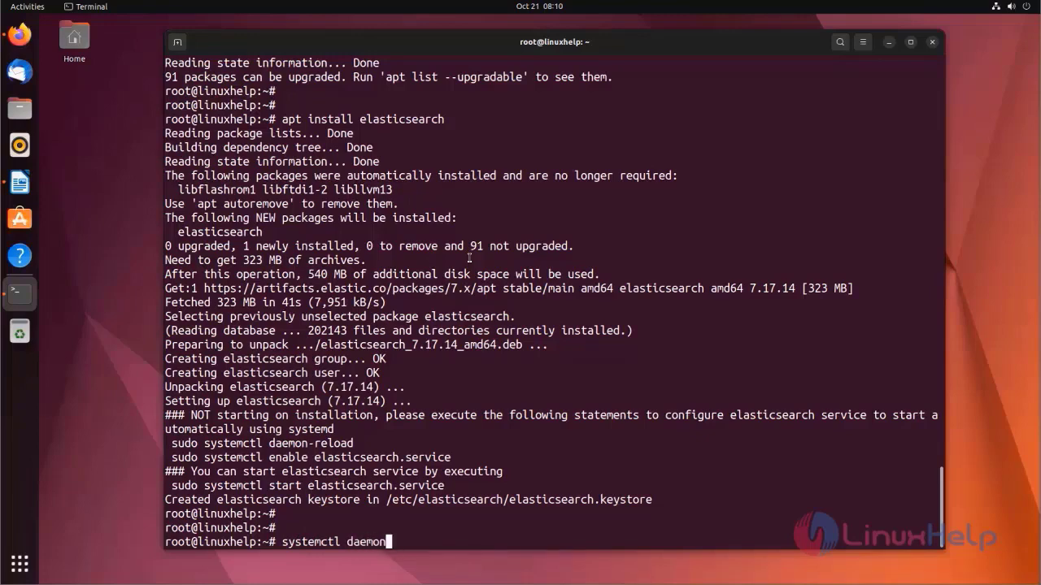
text(-reloa)
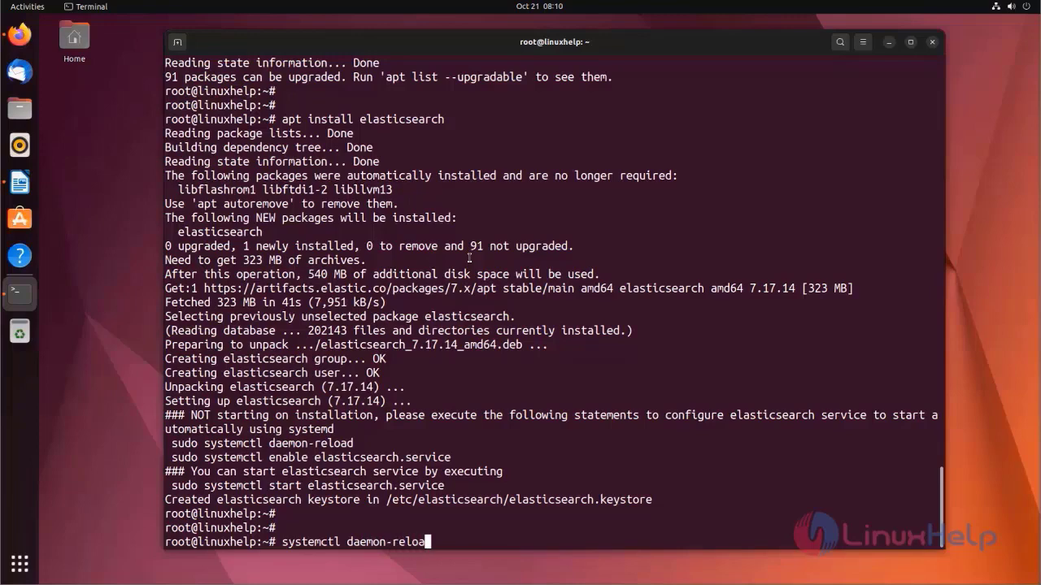
key(Return)
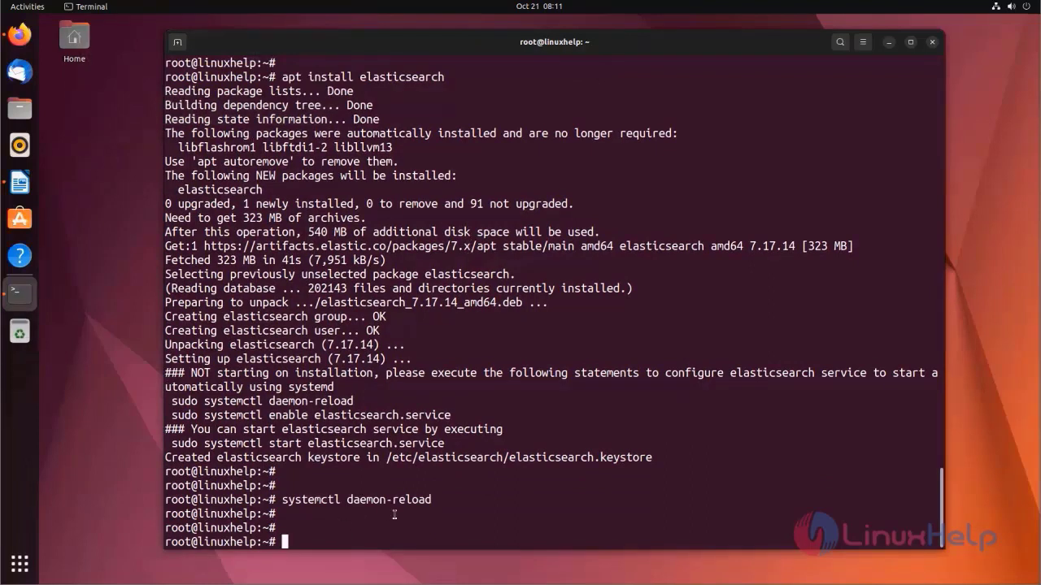
text(systemctl)
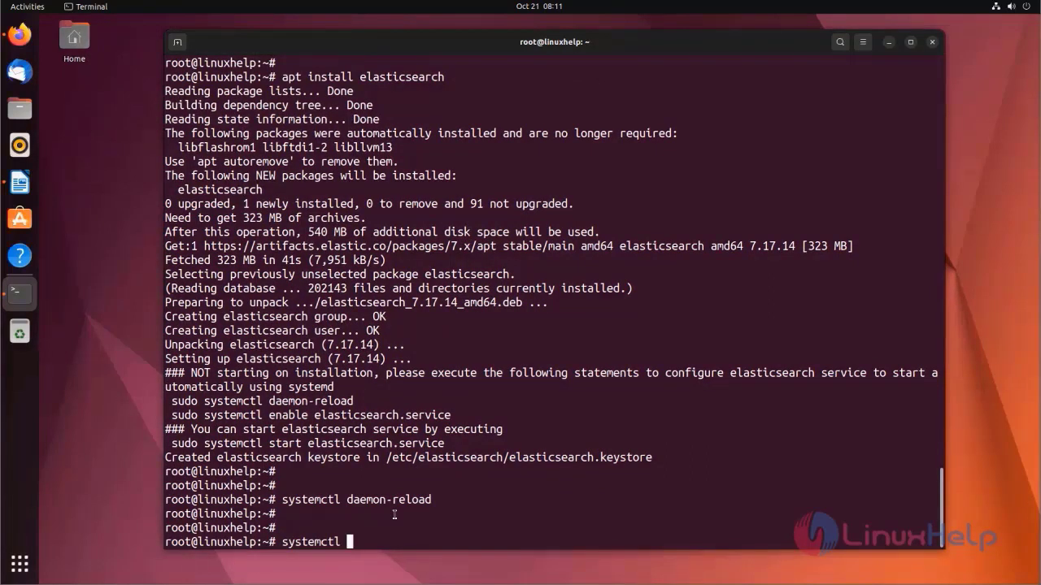
Step: Run systemctl enable elasticsearch so the service starts at boot, creating its multi-user symlink
text(enable)
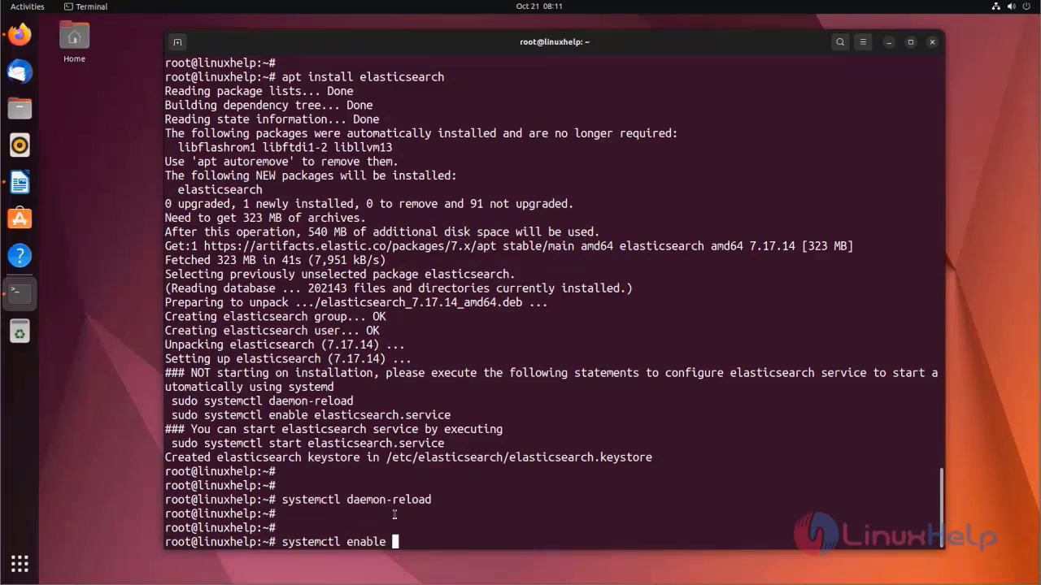
text(elas)
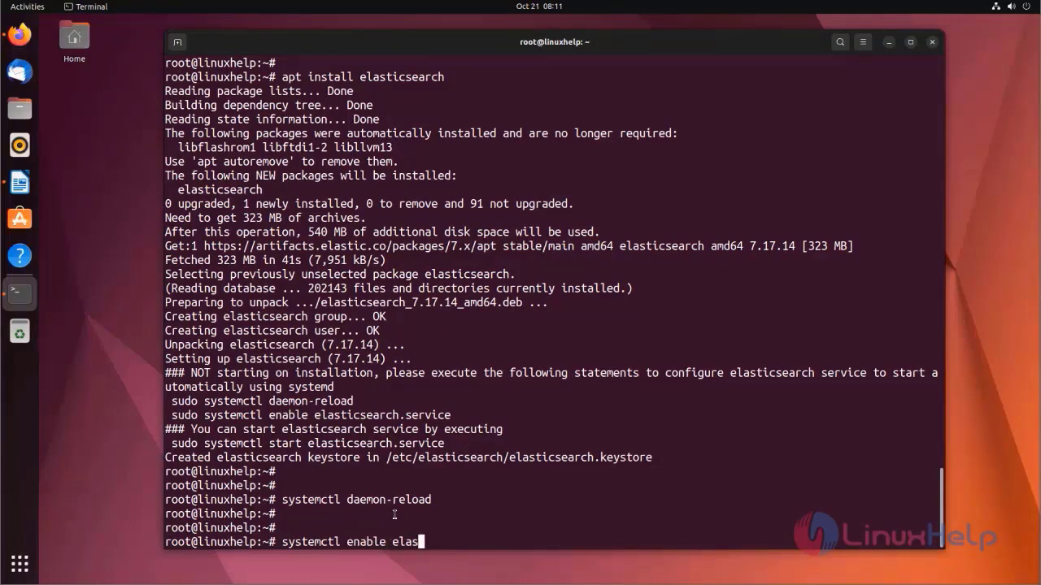
text(ticsear)
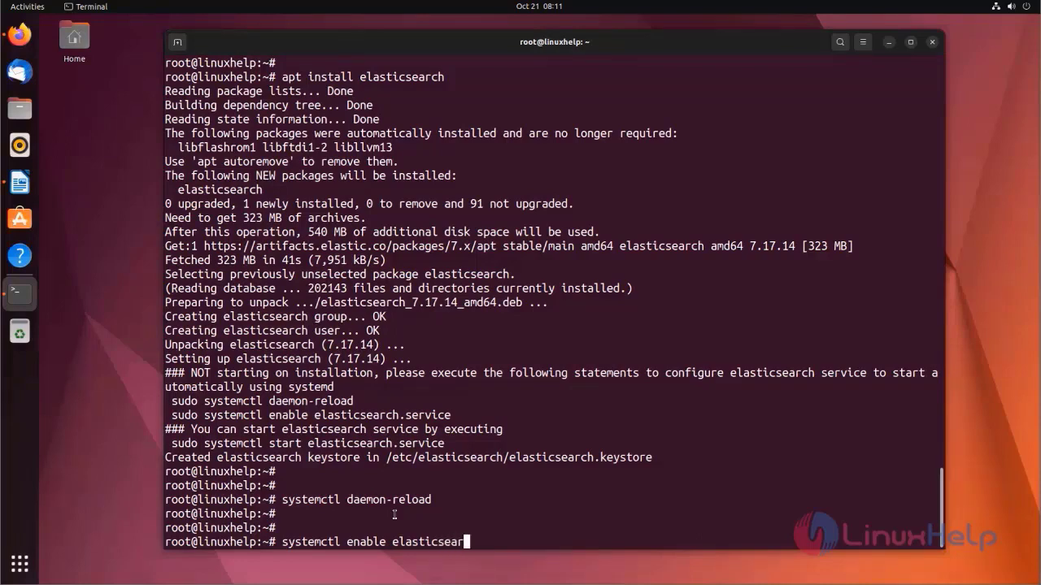
key(Return)
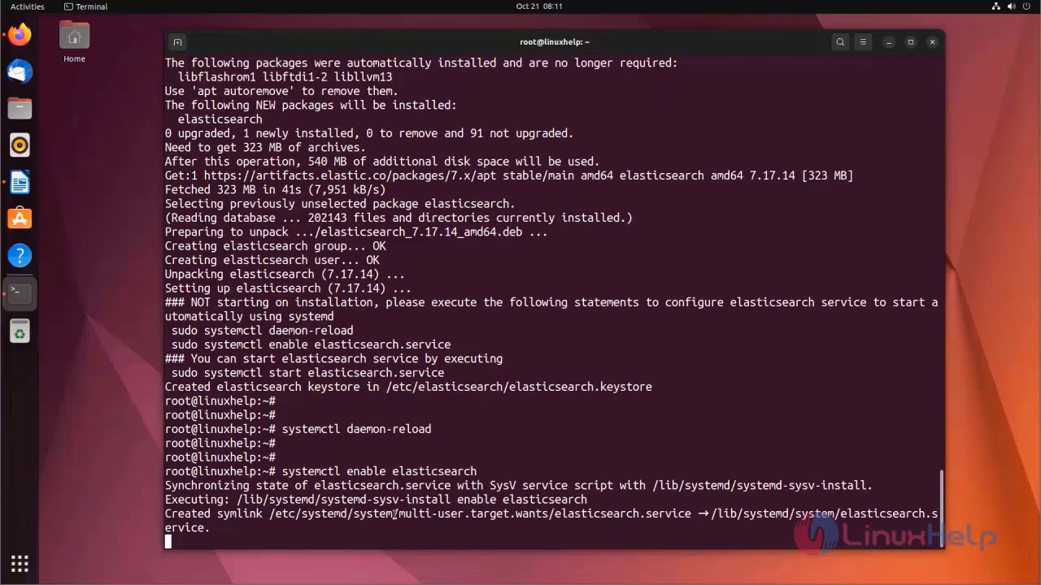
key(Return)
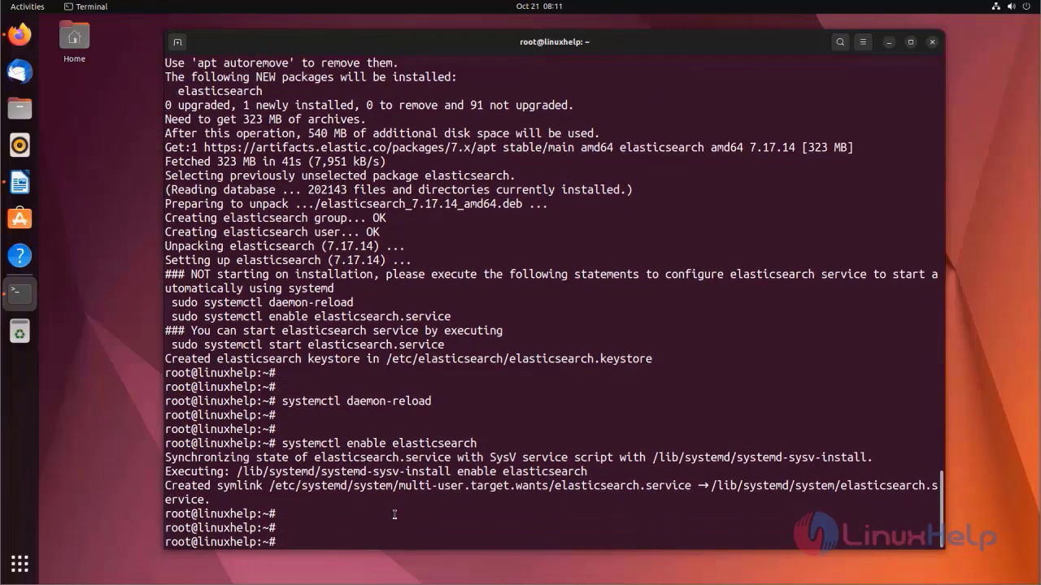
Step: Run systemctl start elasticsearch to start the service without errors
text(systemctl enable elasticsearch)
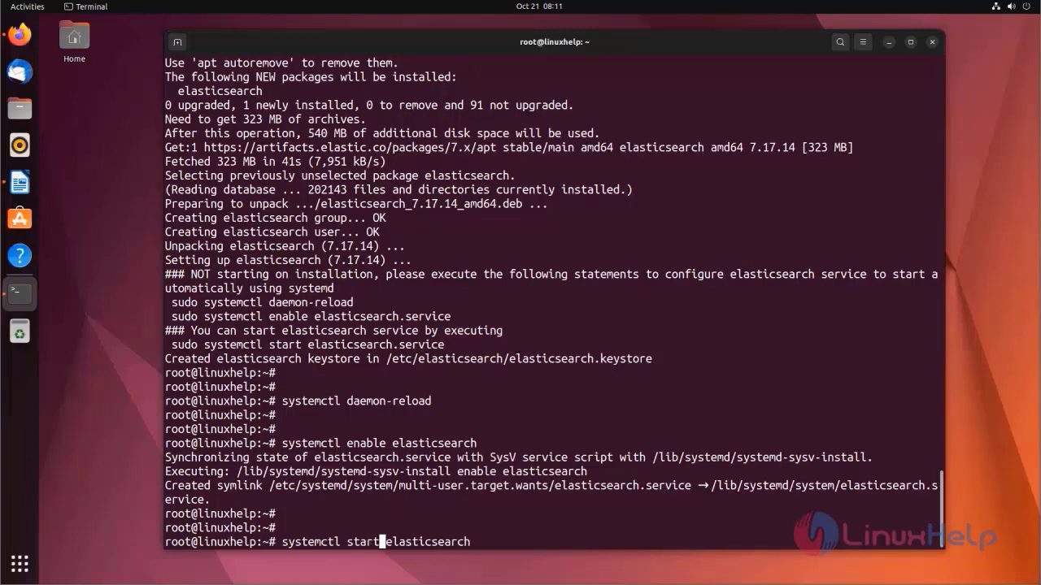
key(Return)
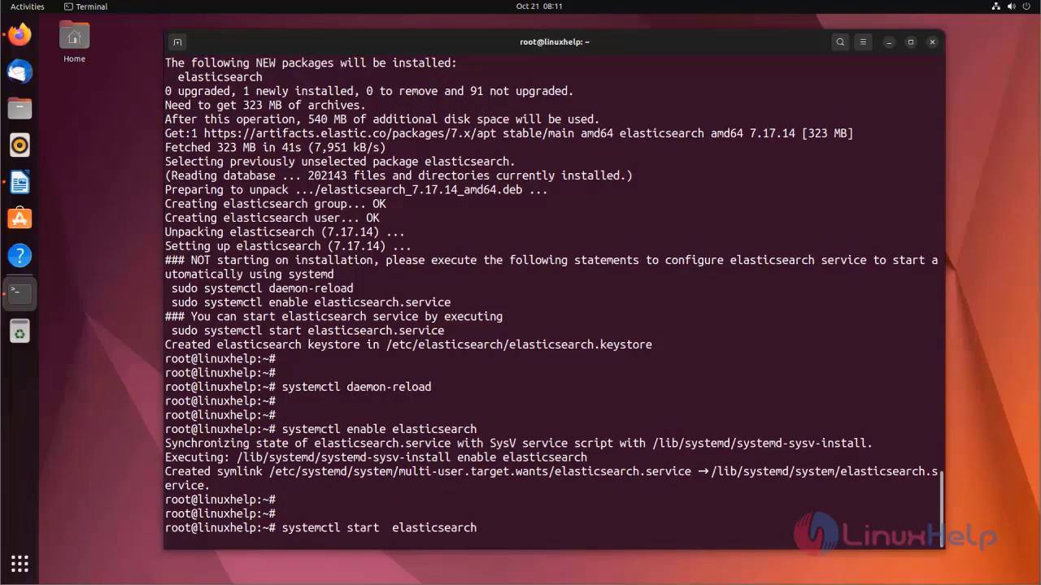
key(Return)
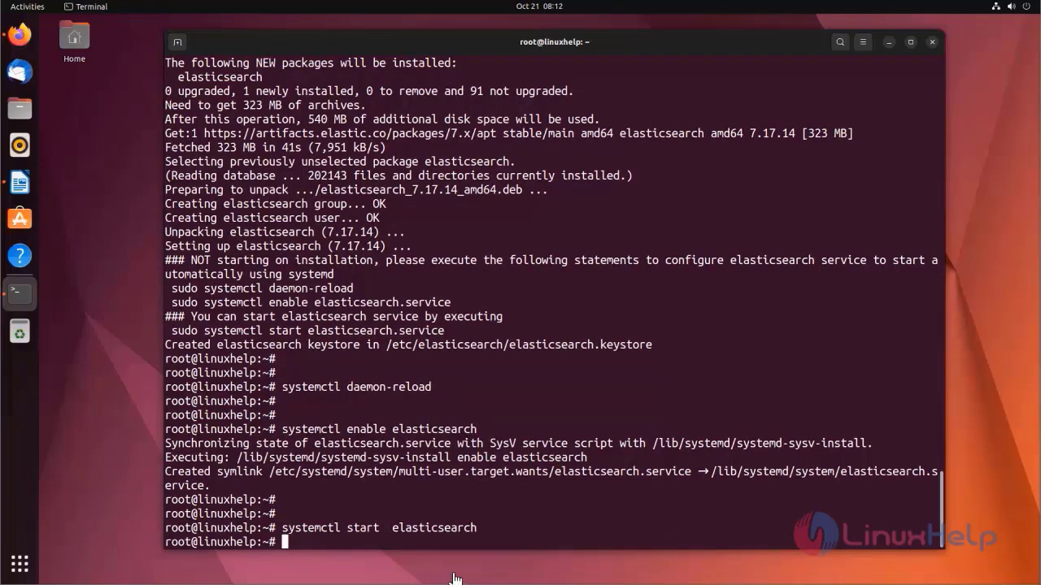
key(Return)
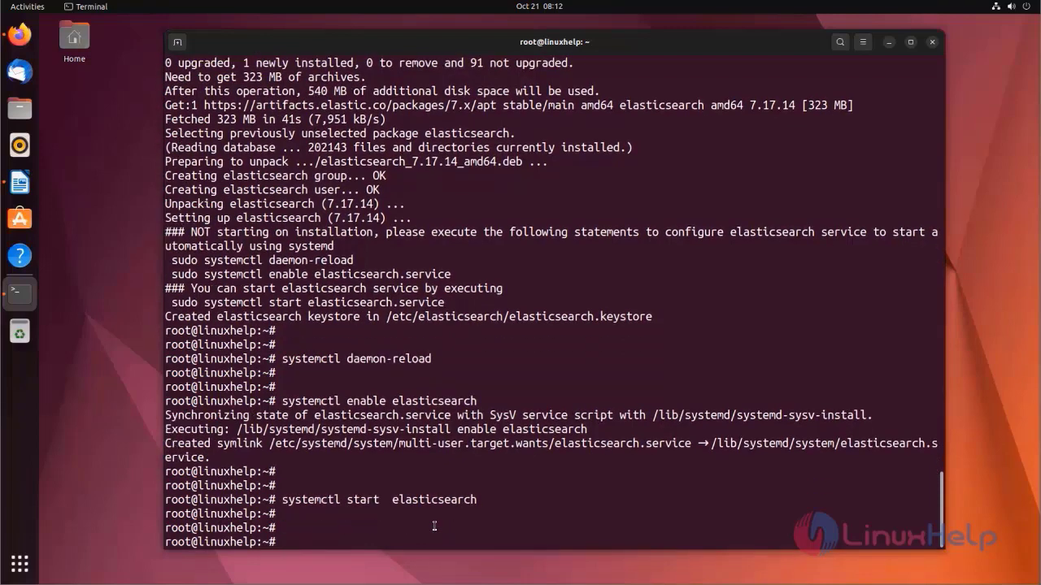
Step: Check systemctl status elasticsearch, confirming active (running) and enabled, then leave the pager
text(systemctl start  elasticsearch)
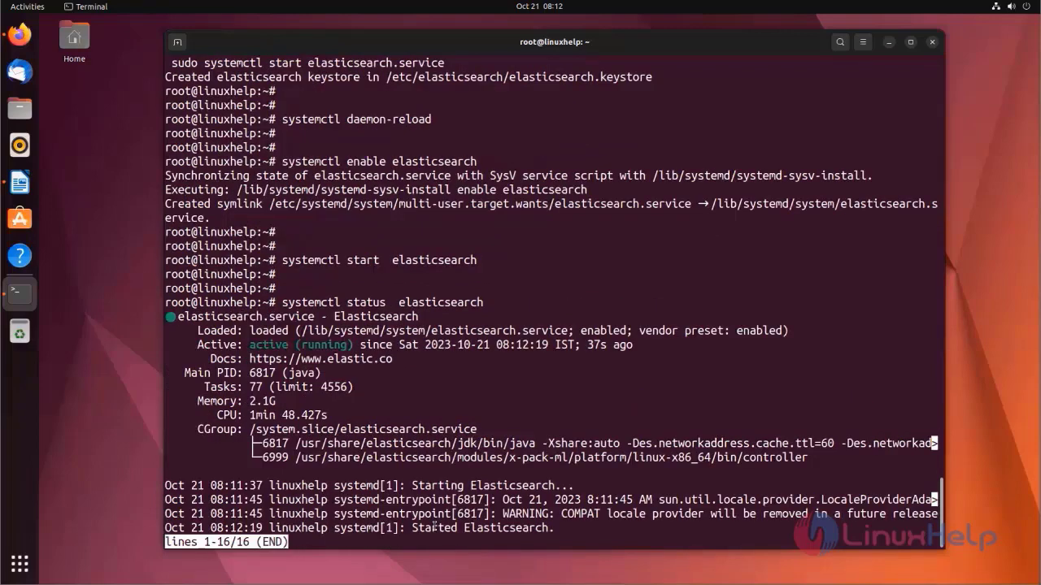
key(q)
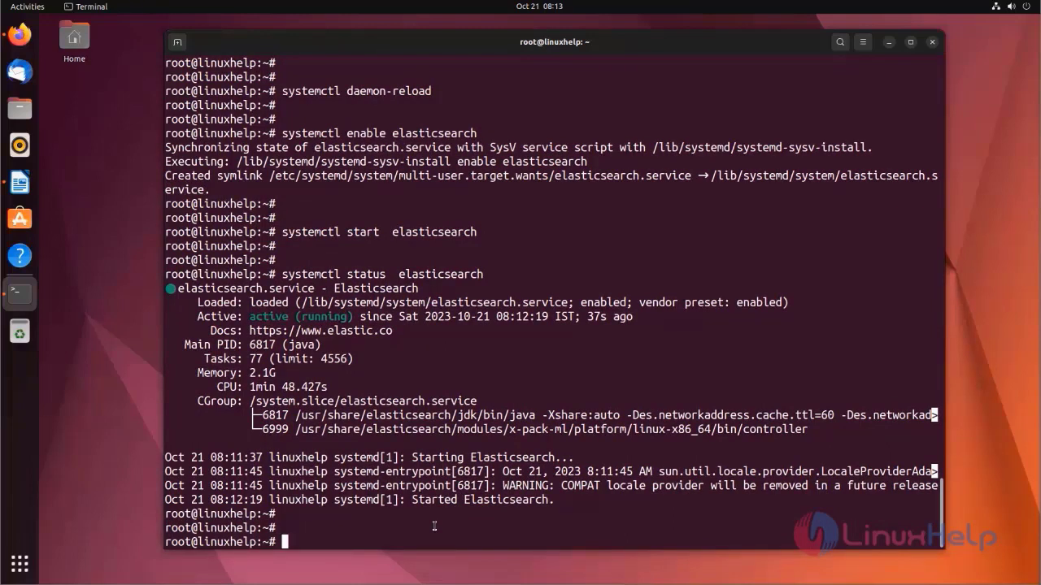
Step: Open /etc/elasticsearch/elasticsearch.yml in vim for editing
text(vim)
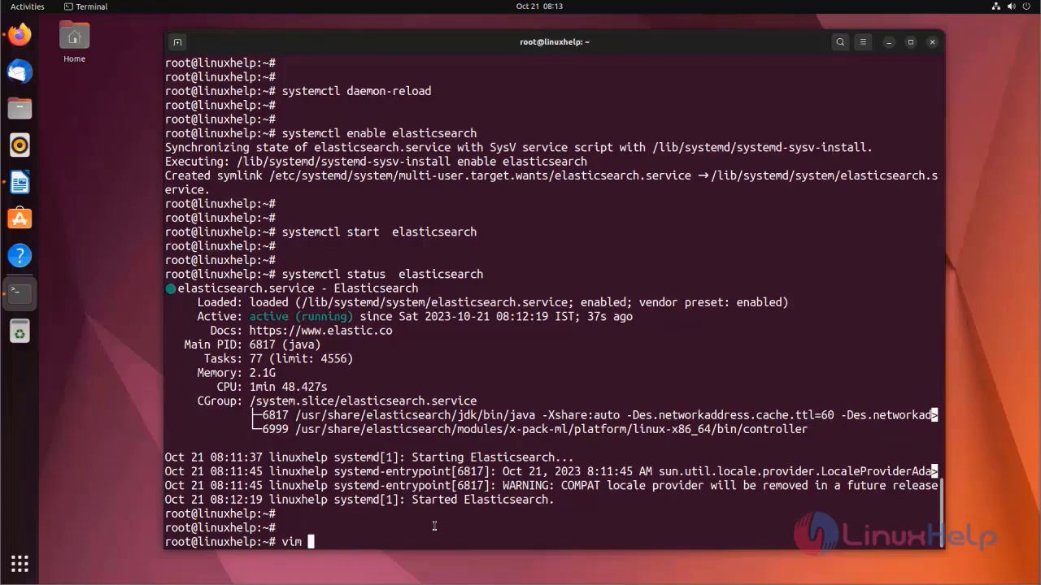
text(/etc/el)
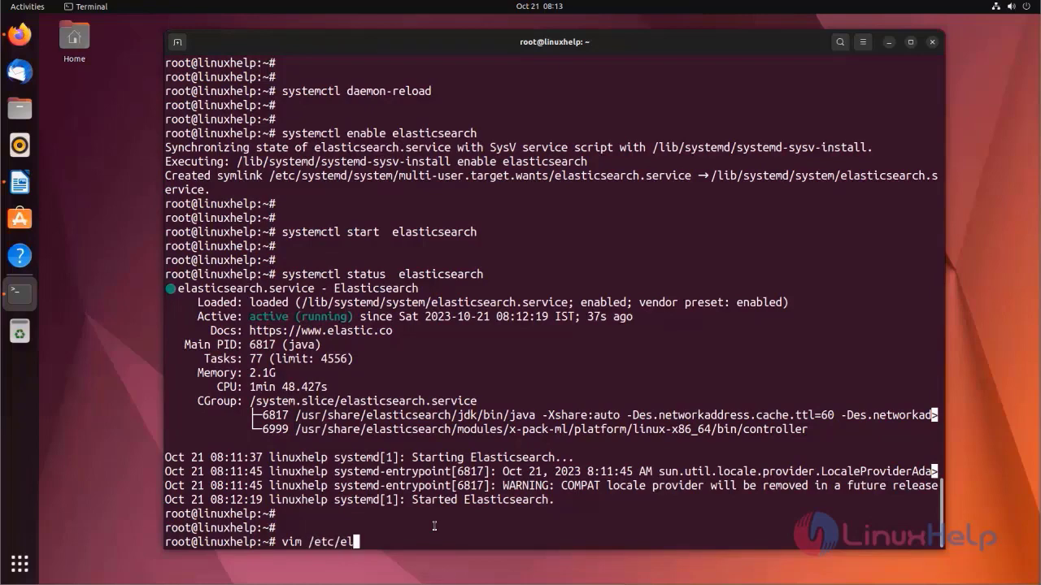
text(asticsearch/e)
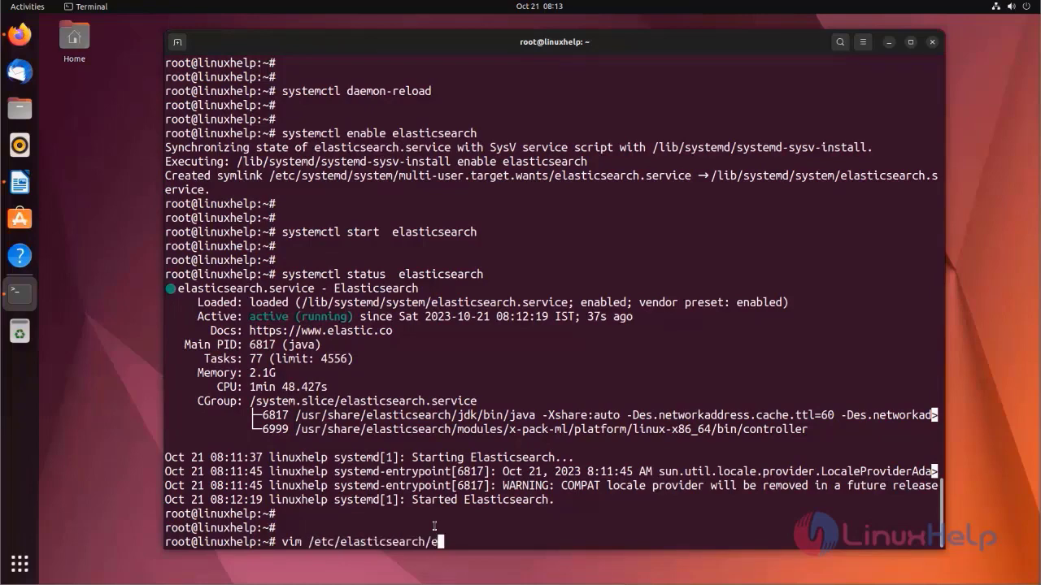
text(lasticsearch.)
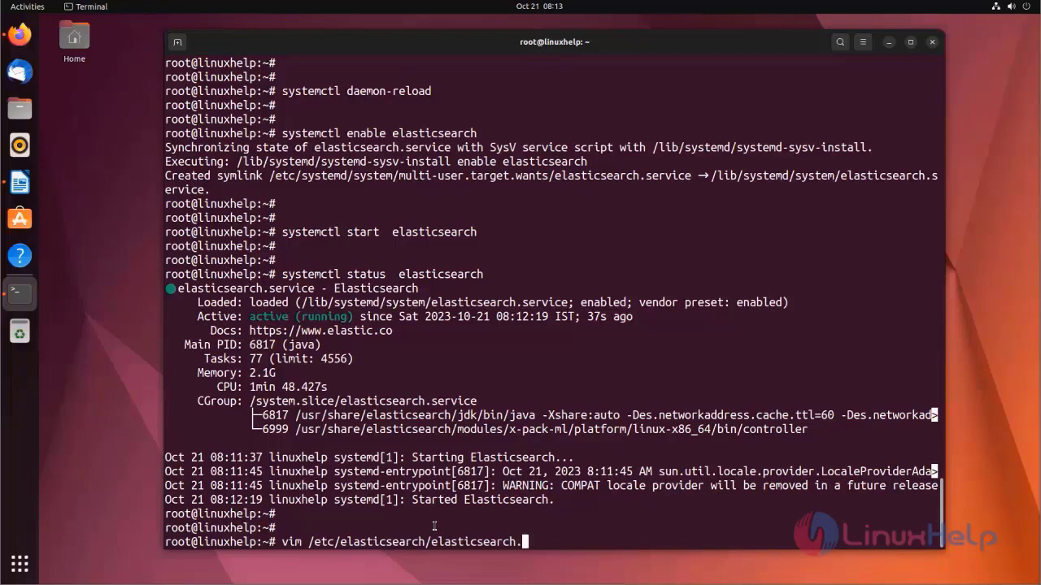
key(Return)
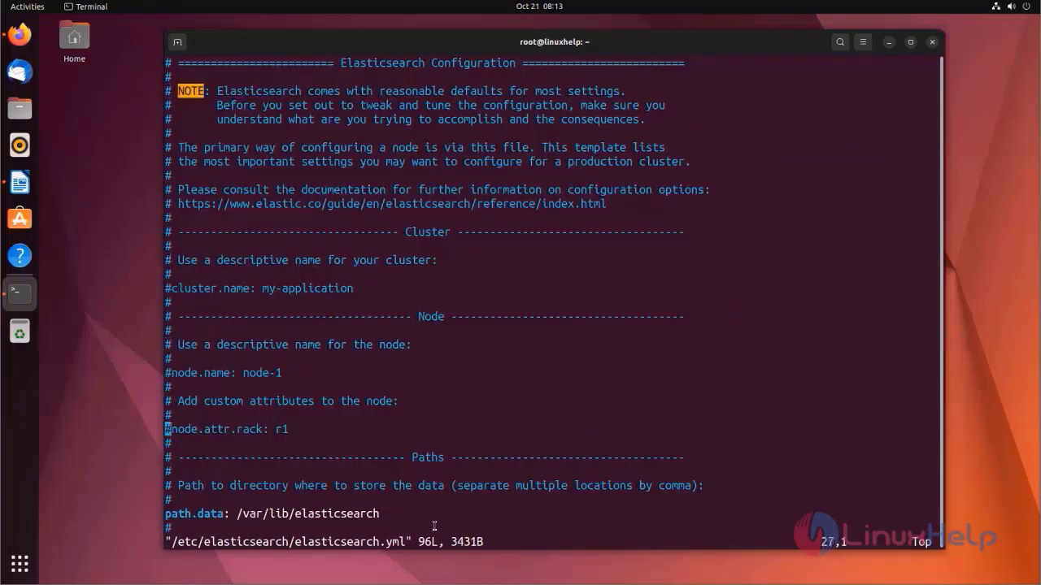
Step: Set network.host to 192.168.6.113 and uncomment http.port 9200
scroll(down, 3)
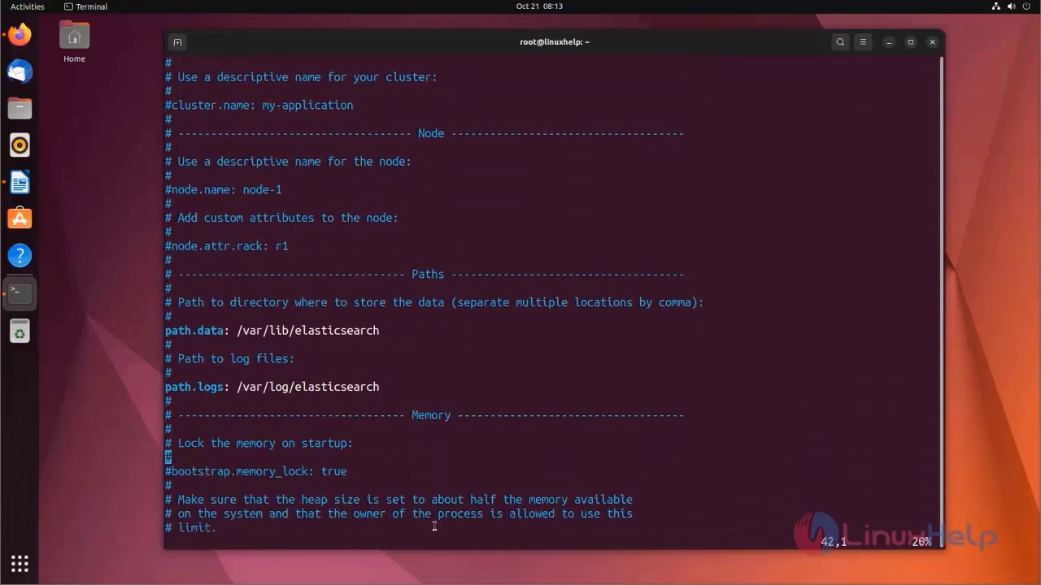
scroll(down, 3)
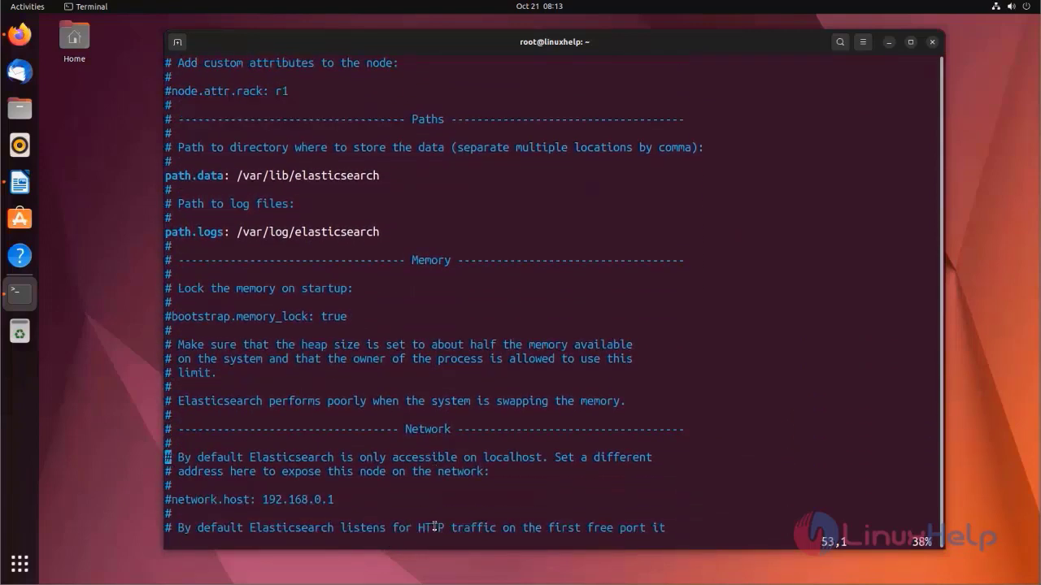
scroll(down, 3)
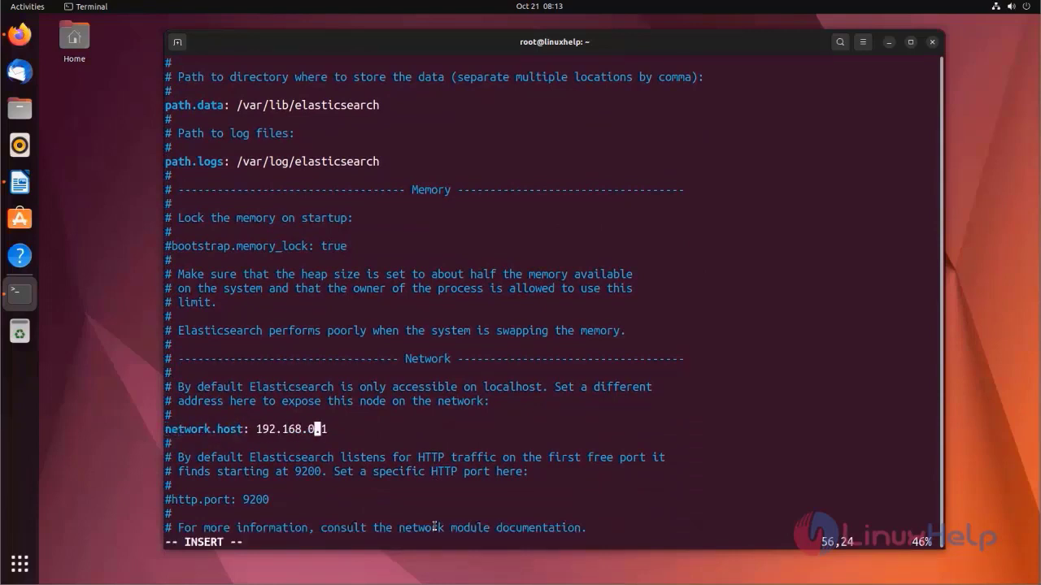
key(BackSpace)
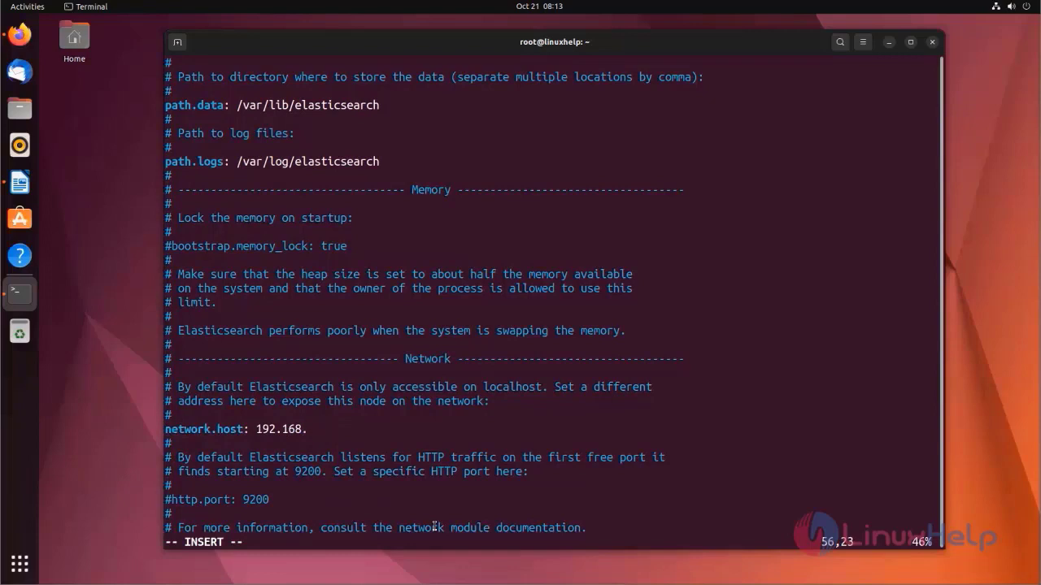
text(6.113)
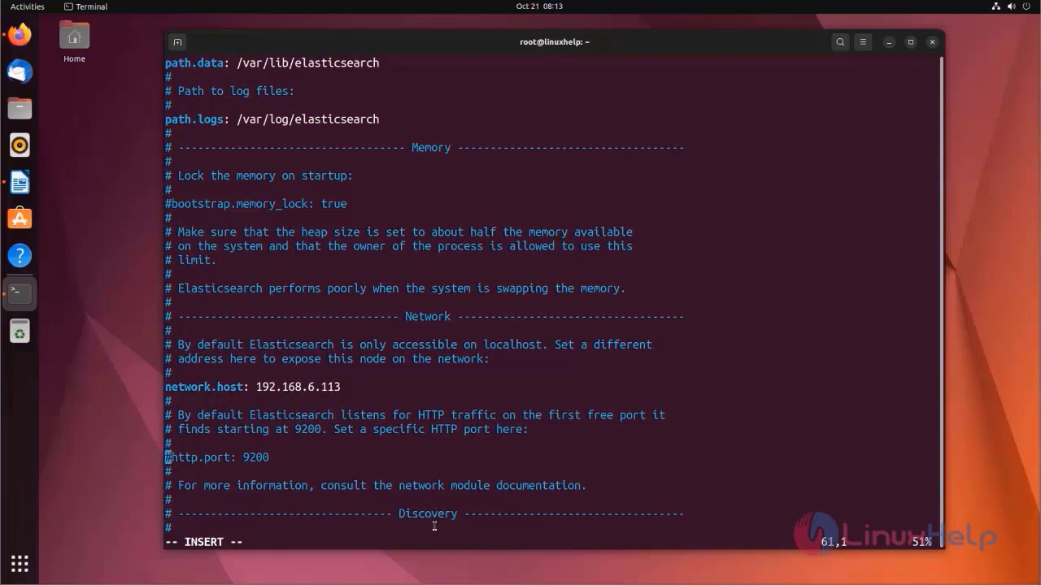
key(x)
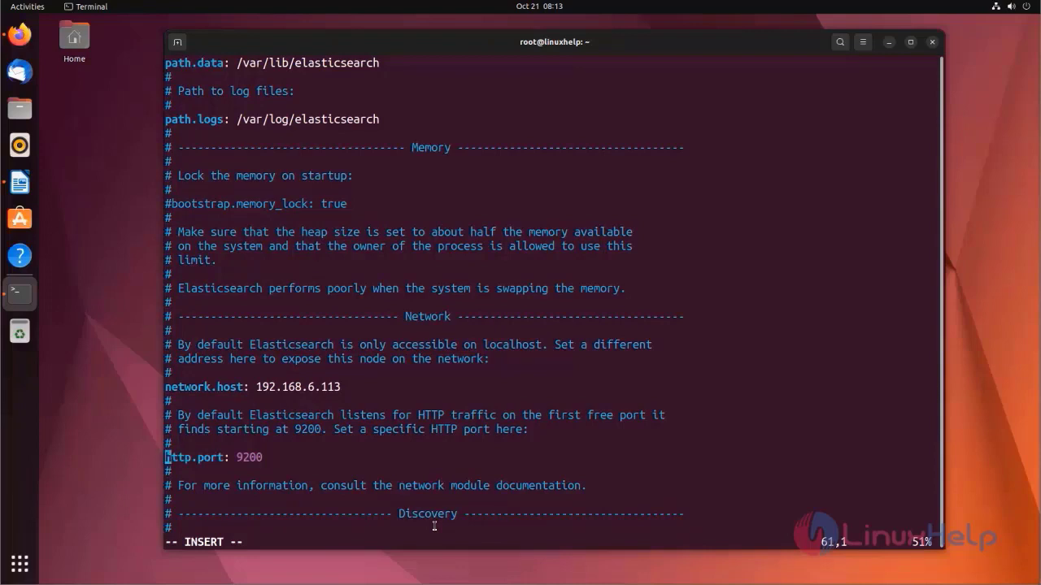
Step: Set discovery.seed_hosts to 192.168.6.113 and save the file with :wq
scroll(down, 3)
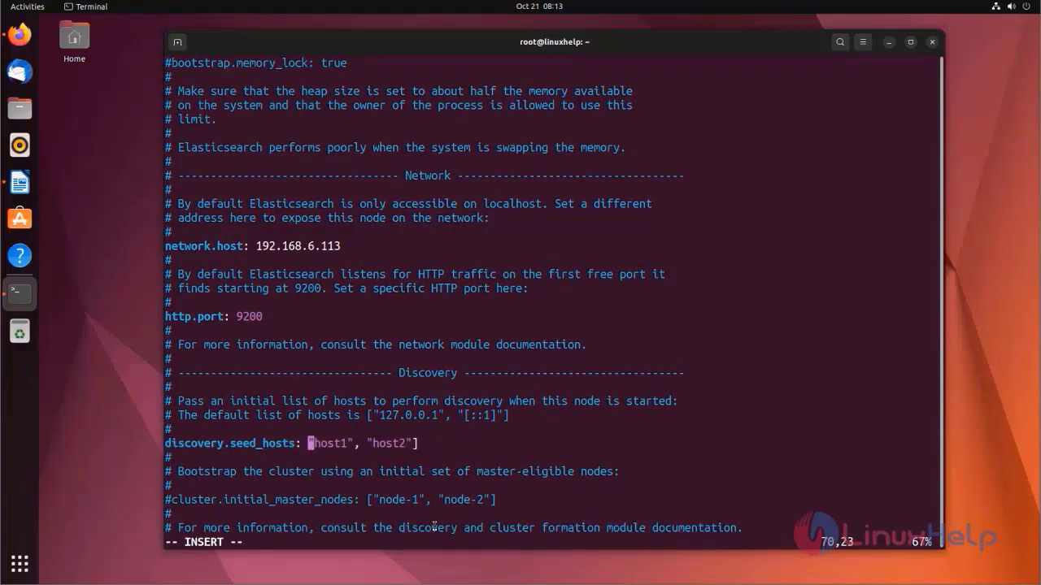
text(19)
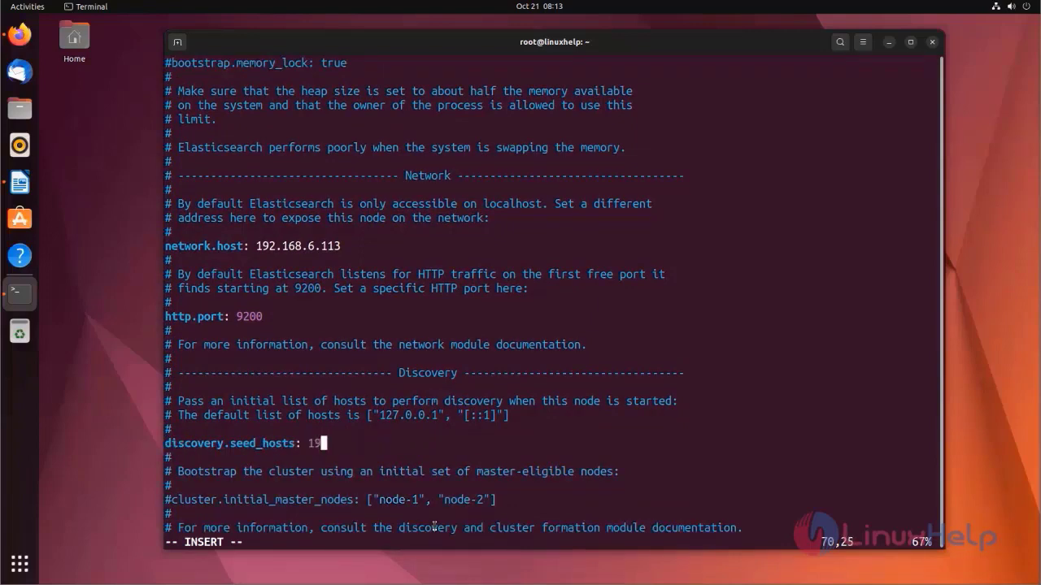
text(2.168.6.113)
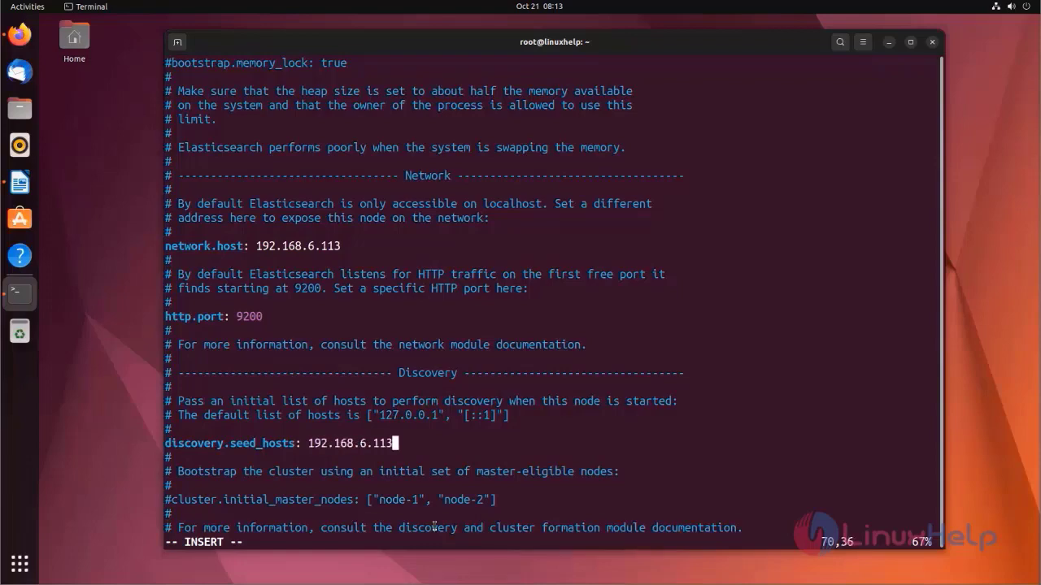
text(:wq)
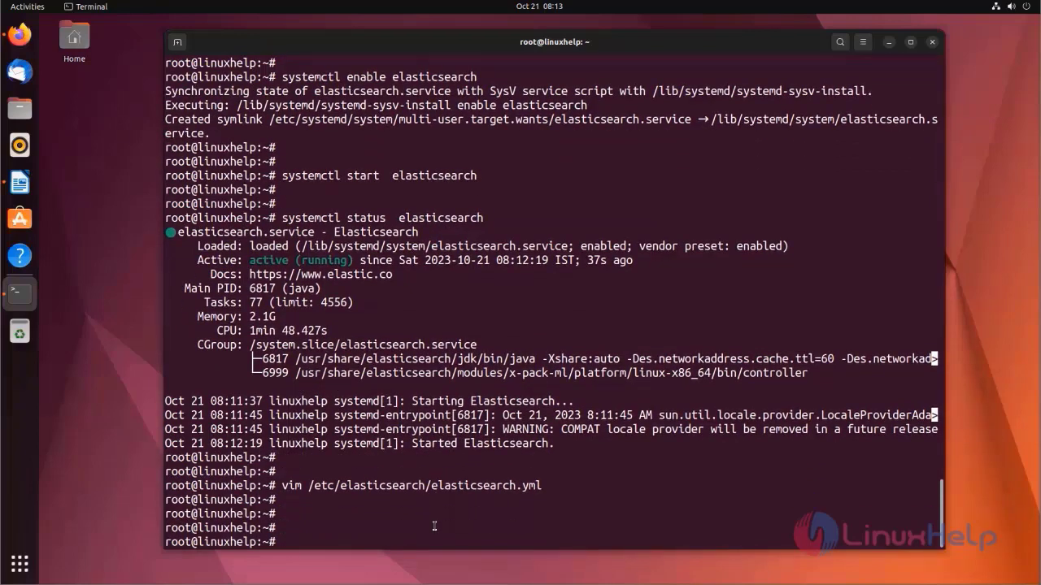
Step: Restart Elasticsearch with systemctl, confirm its status is active (running), then switch to Firefox
text(systemctl status  elasticsearch)
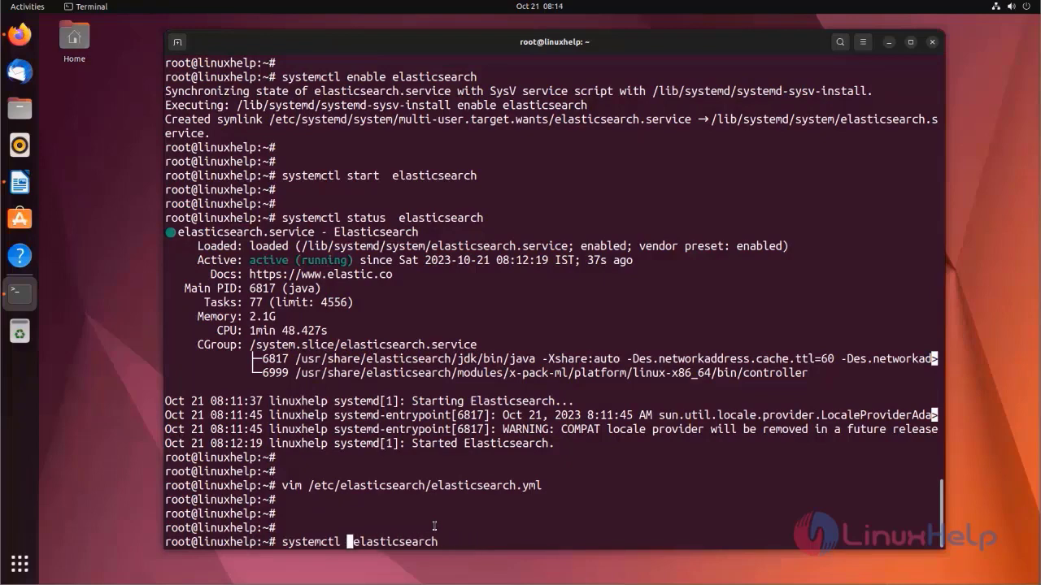
text(restart)
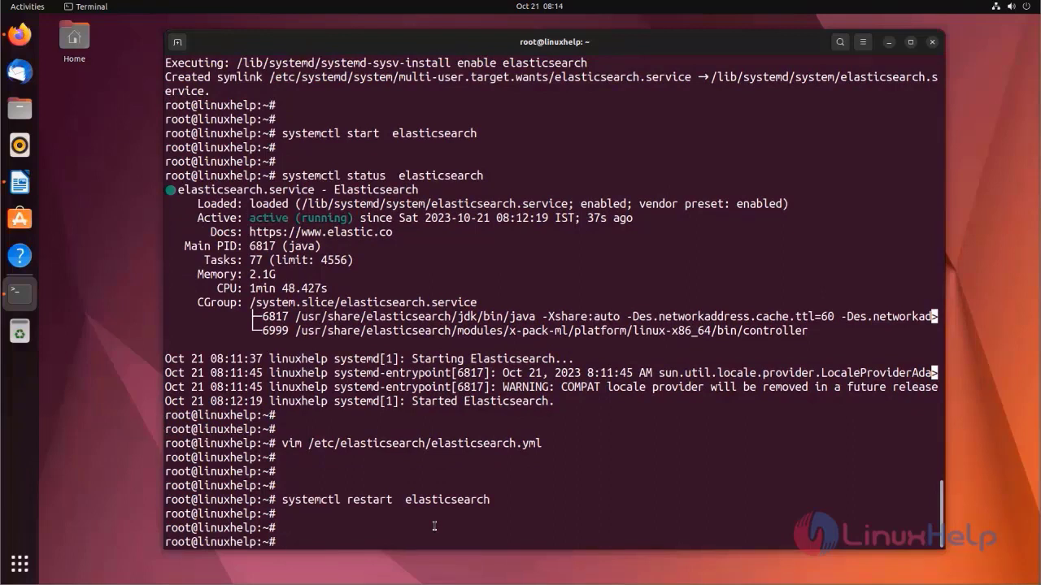
text(systemctl restart  elasticsearch)
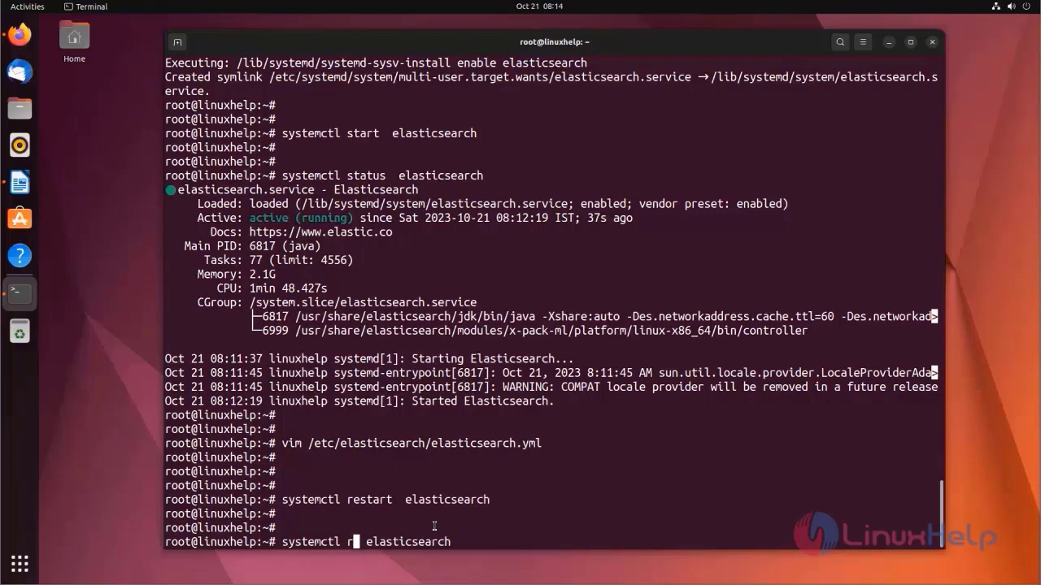
text(tatus)
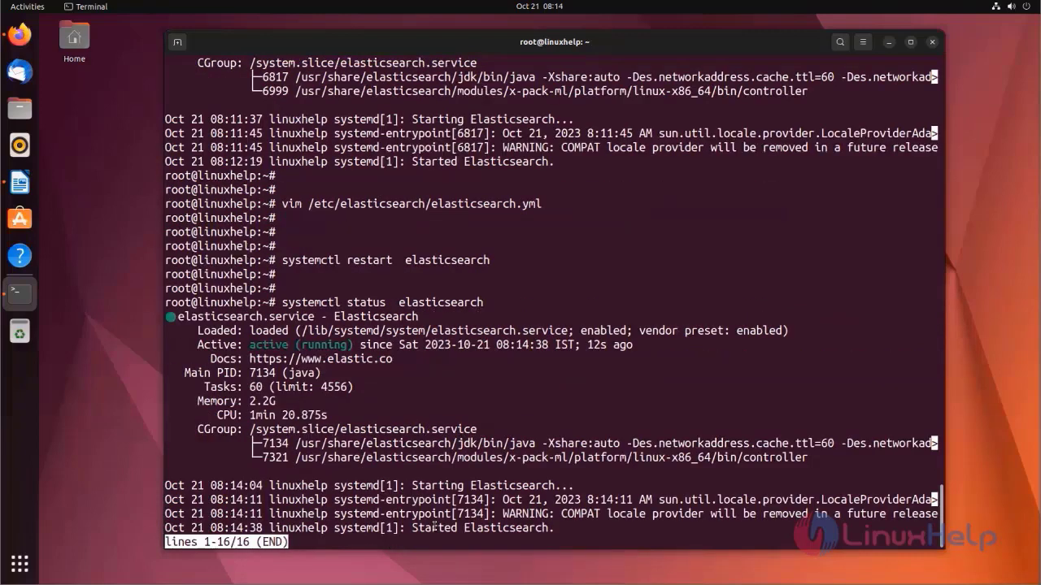
key(q)
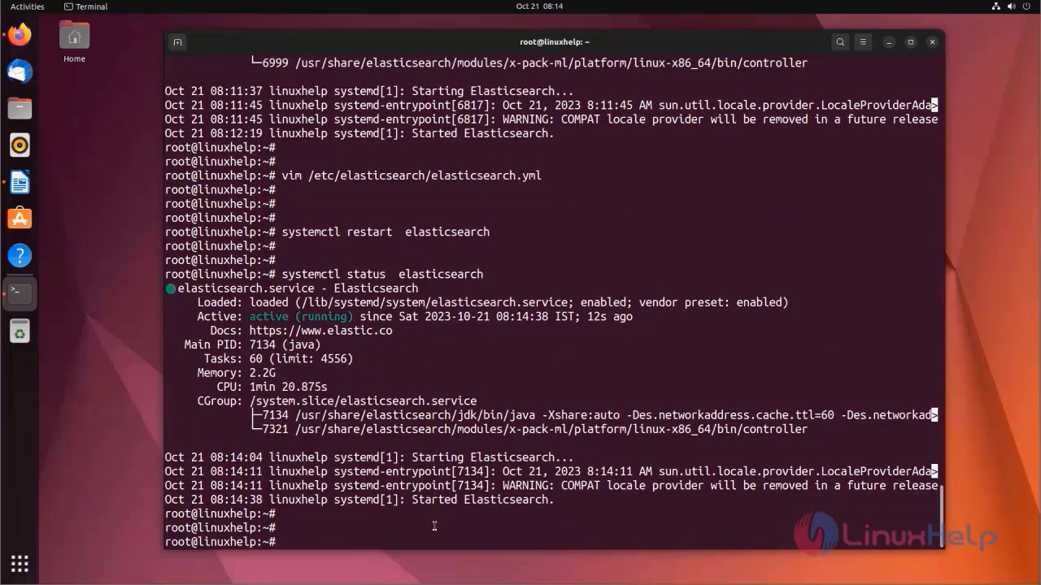
click(20, 33)
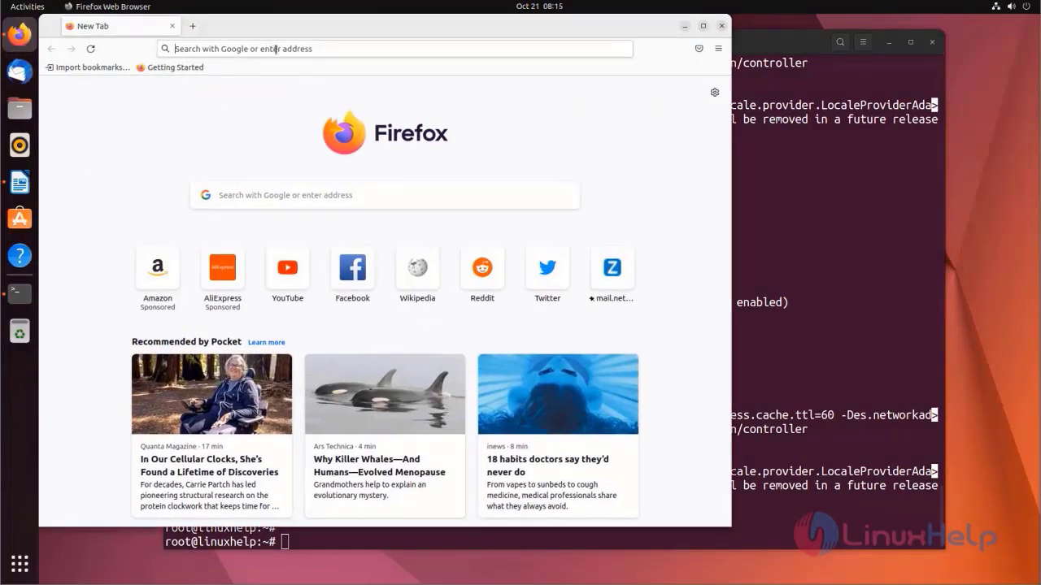
Step: Visit 192.168.6.113:9200 to get the Elasticsearch JSON response (version 7.17.14)
text(192.168)
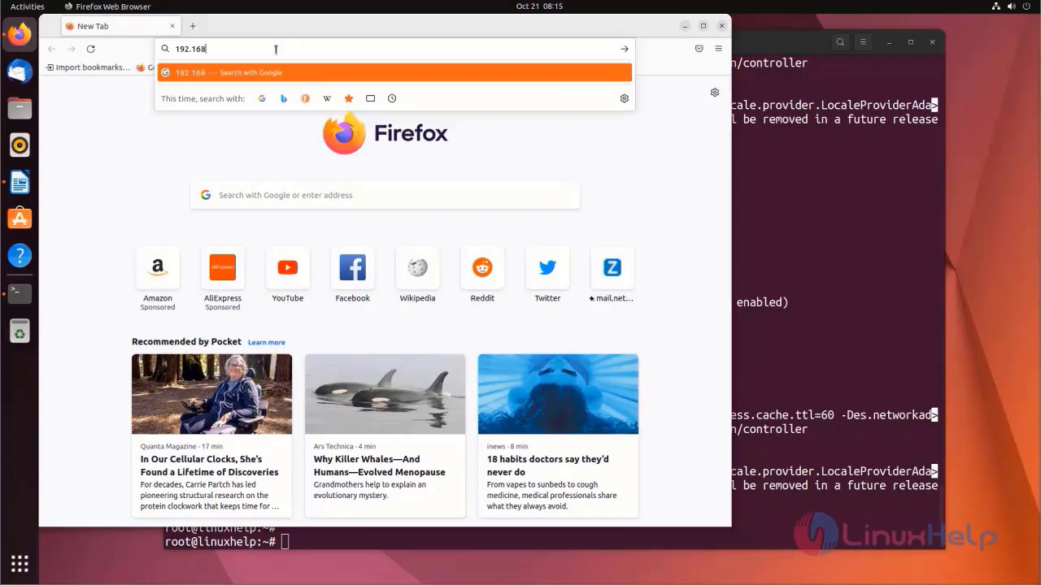
text(.6.113)
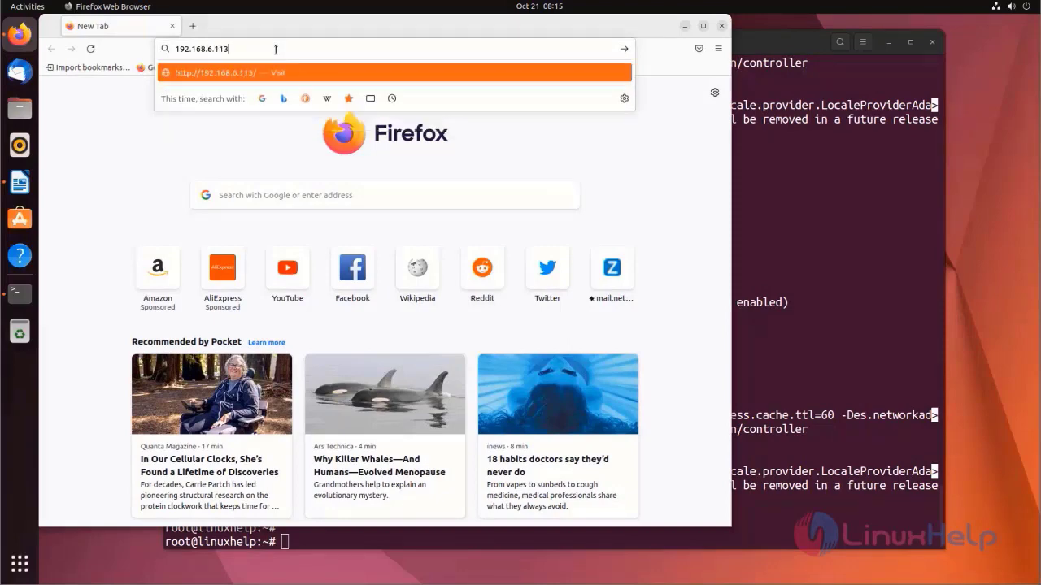
text(:9200)
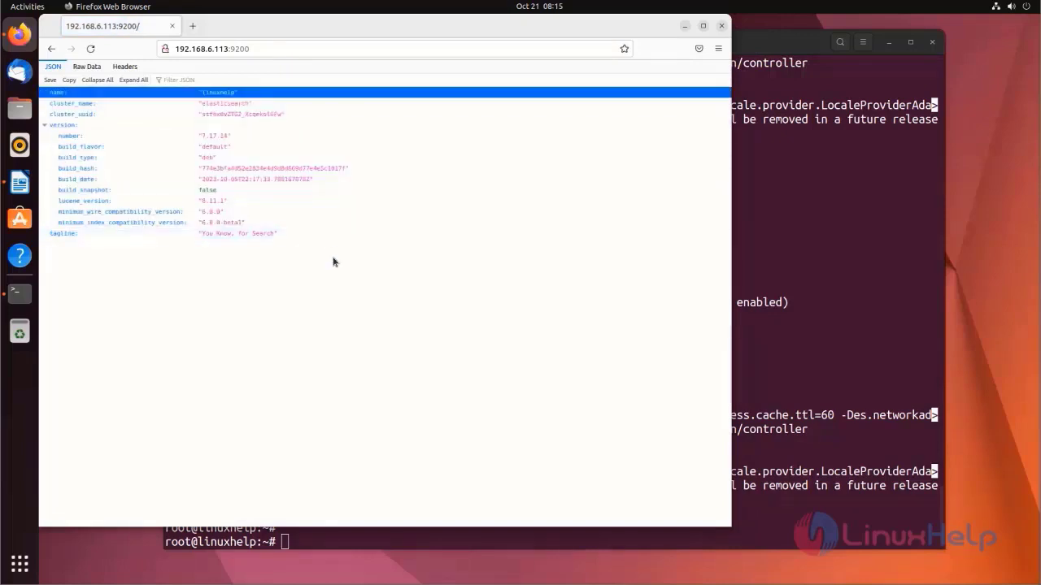
mouse_move(345, 273)
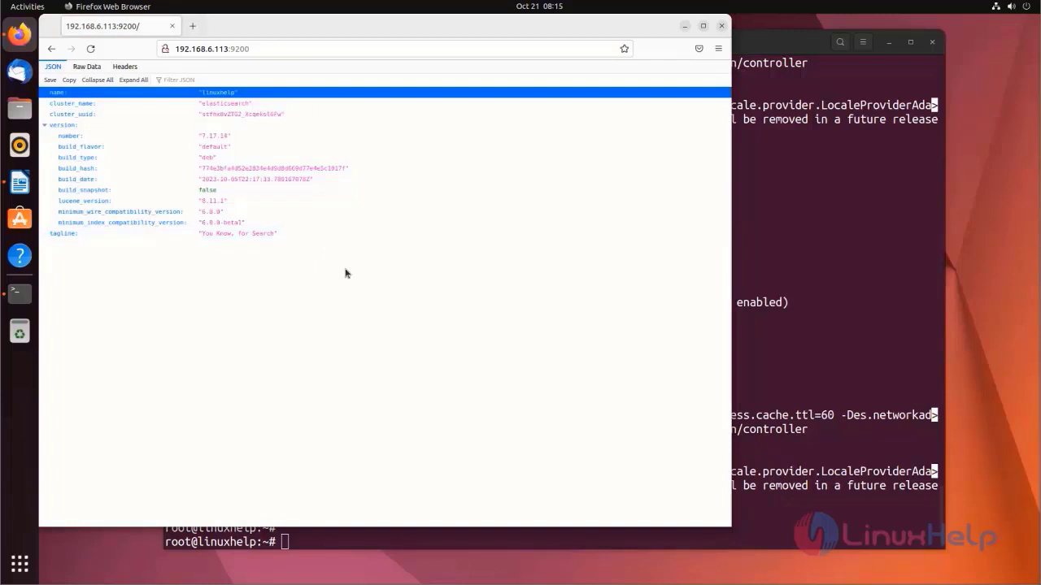
mouse_move(858, 162)
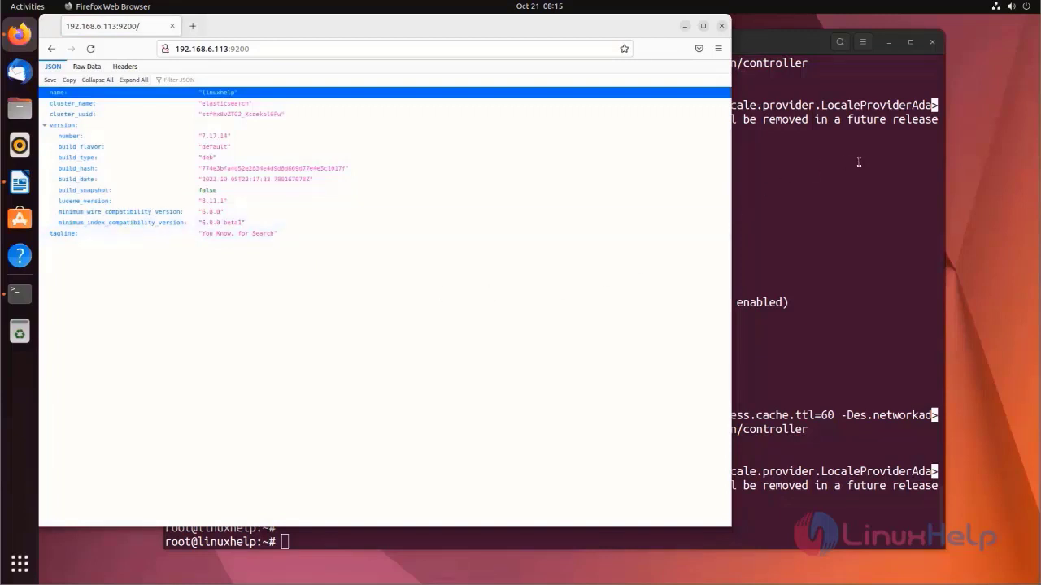
mouse_move(888, 150)
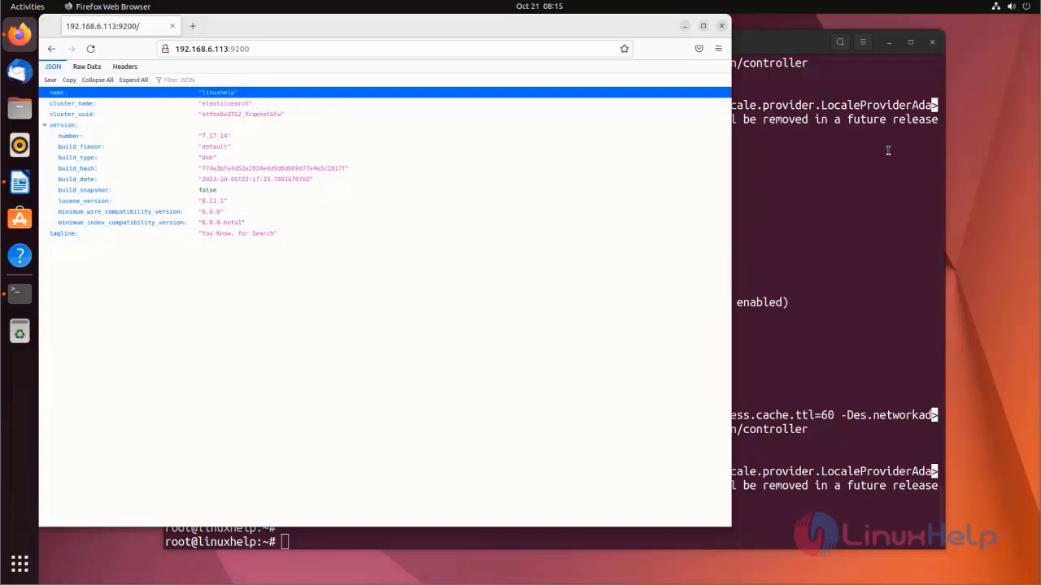
mouse_move(685, 422)
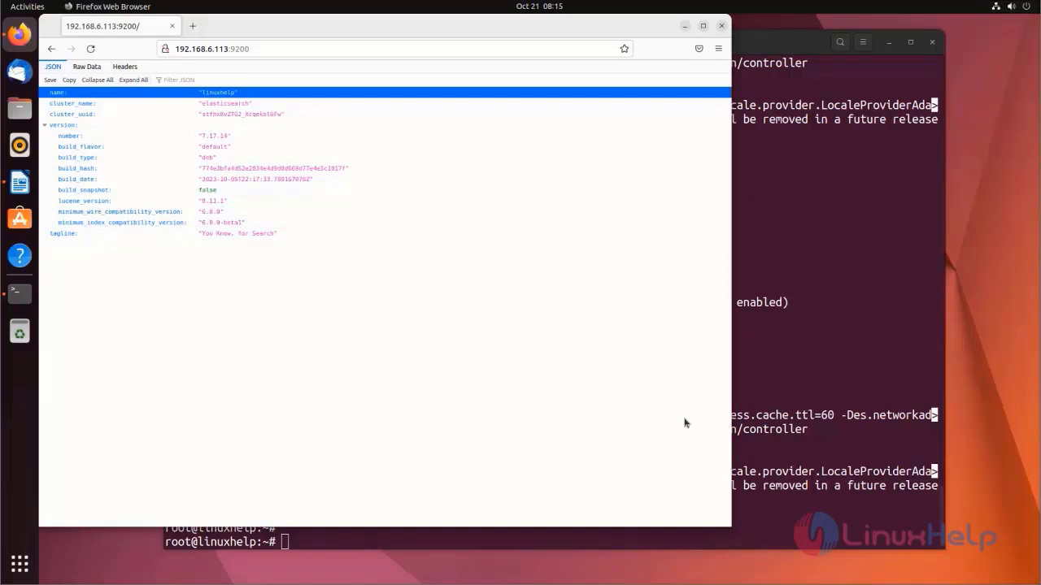